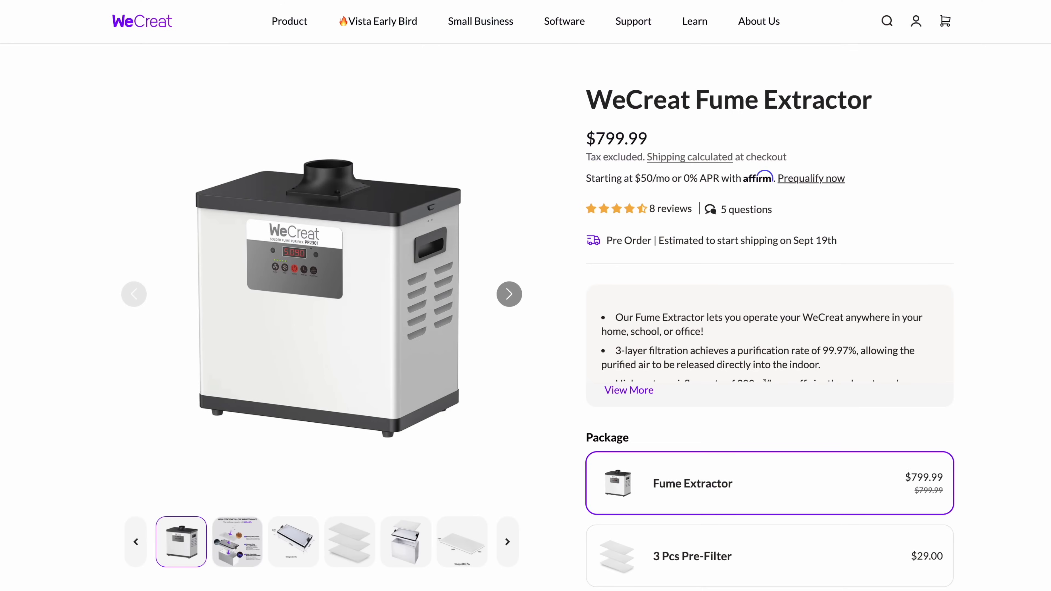
pyautogui.moveTo(524, 372)
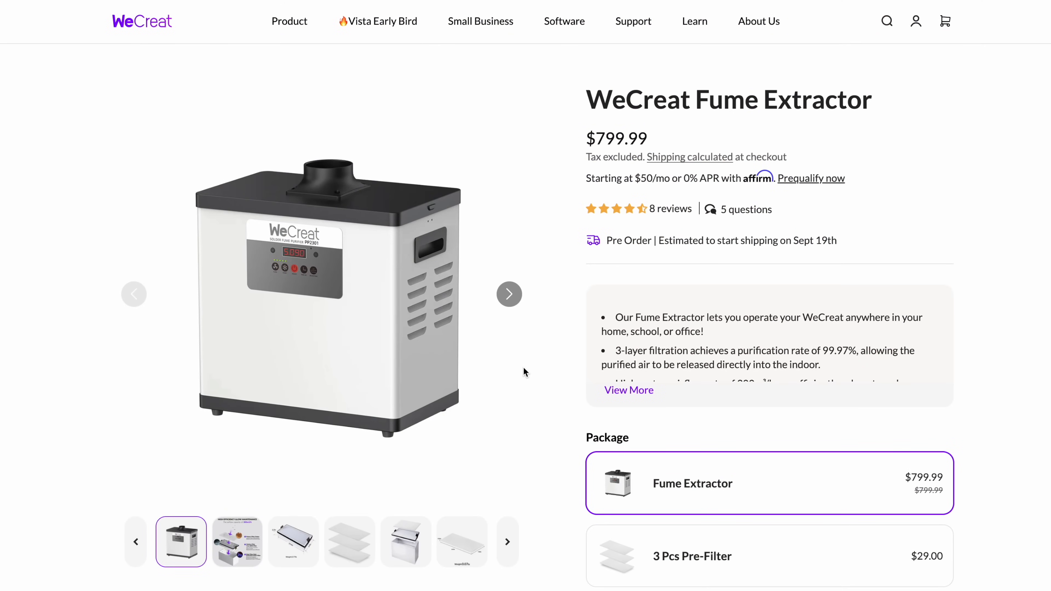
# Browse the Featured and Decorations design categories, then return to All Designs.
pyautogui.click(508, 293)
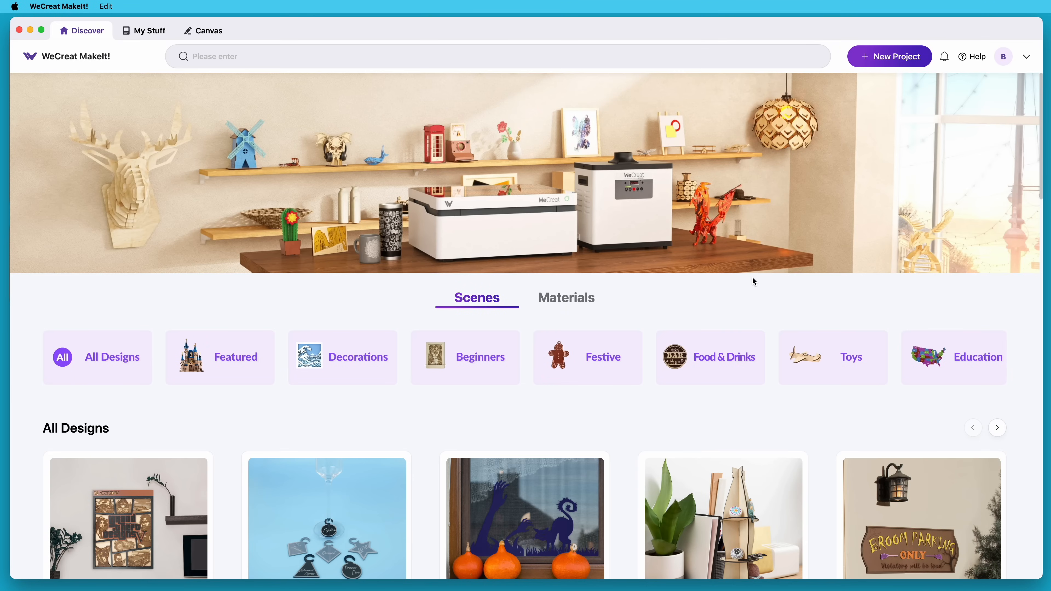
pyautogui.moveTo(466, 409)
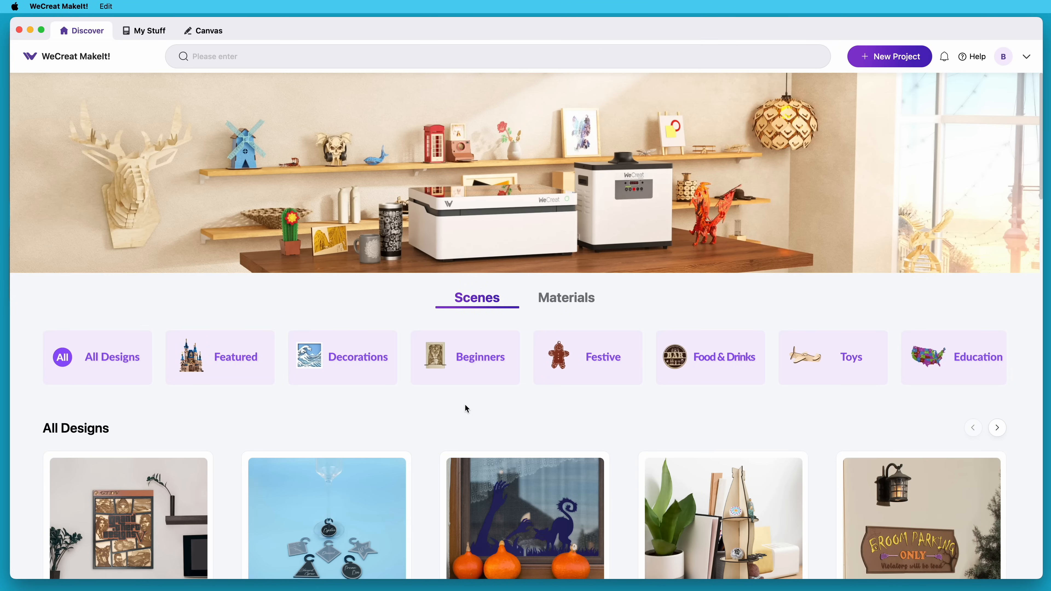
pyautogui.scroll(-3)
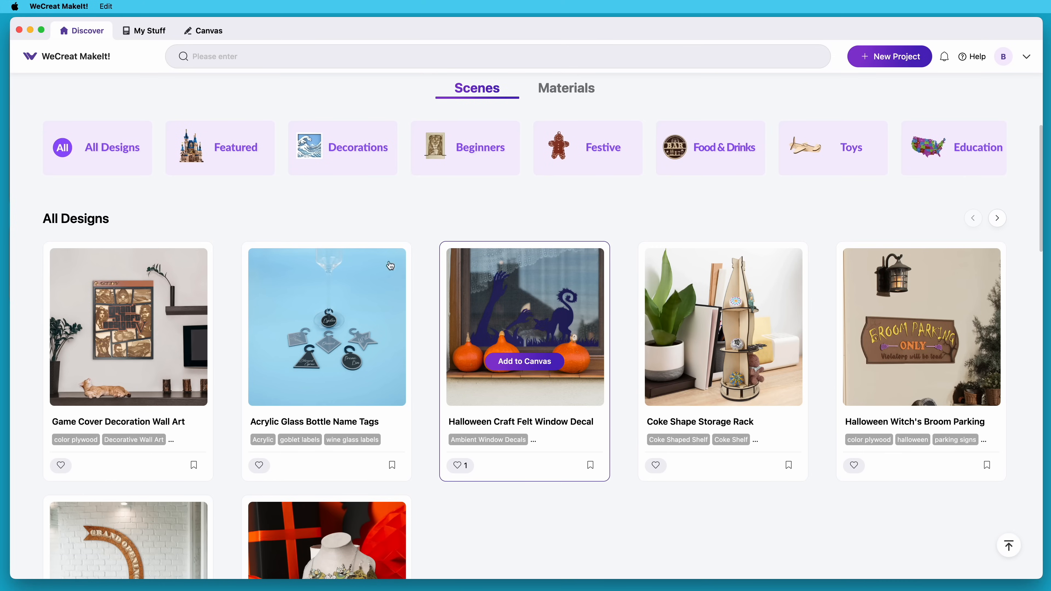
pyautogui.click(221, 147)
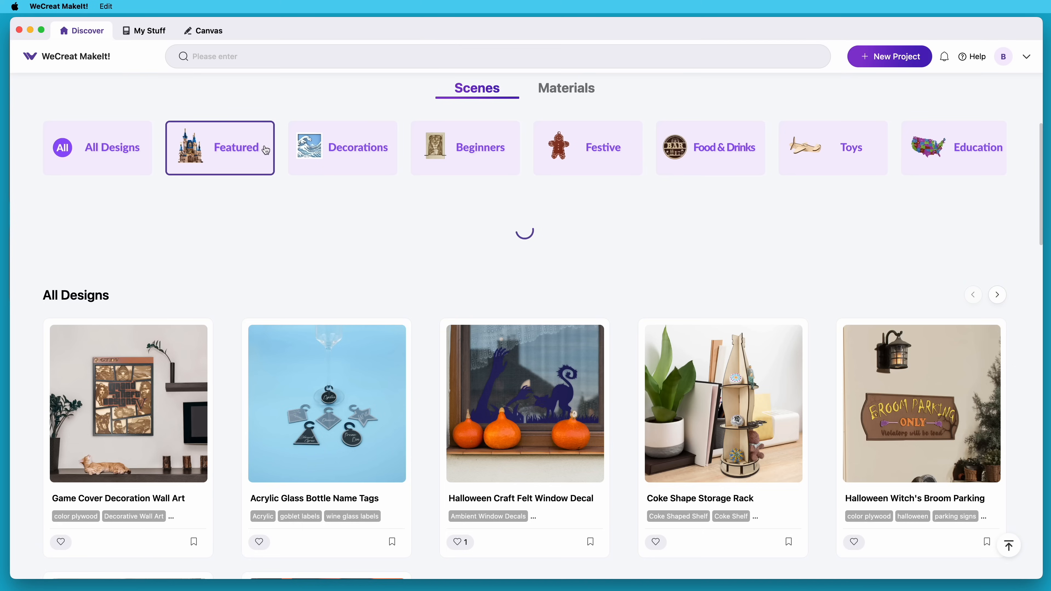
pyautogui.click(341, 147)
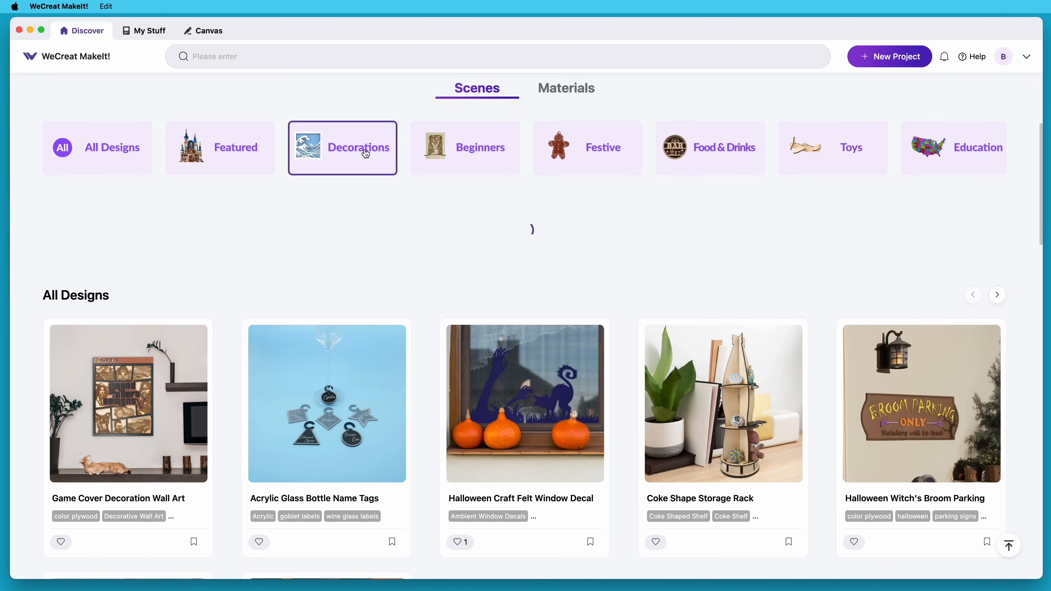
pyautogui.click(465, 147)
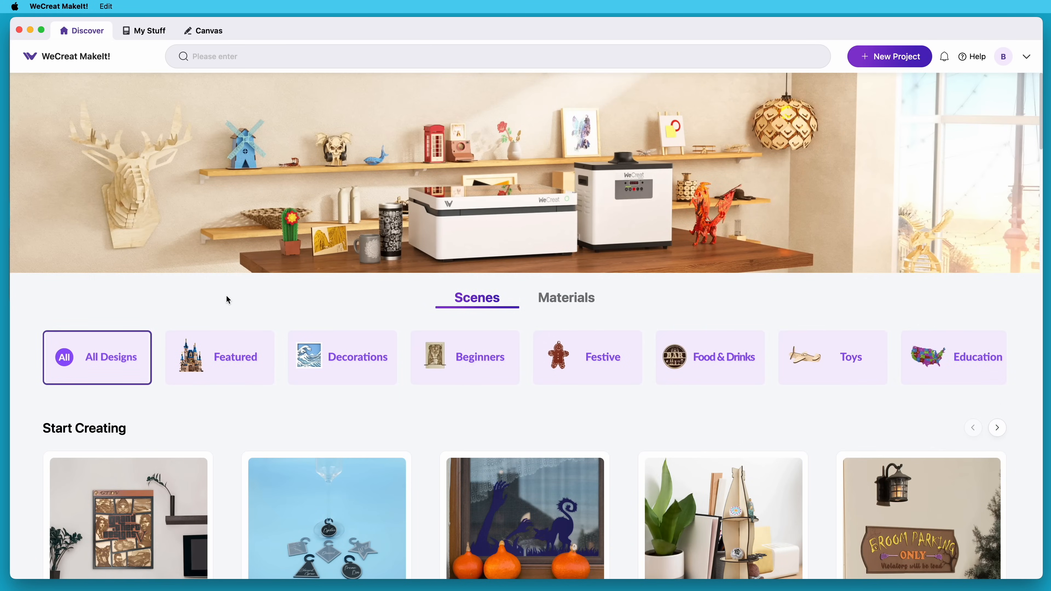
pyautogui.moveTo(133, 87)
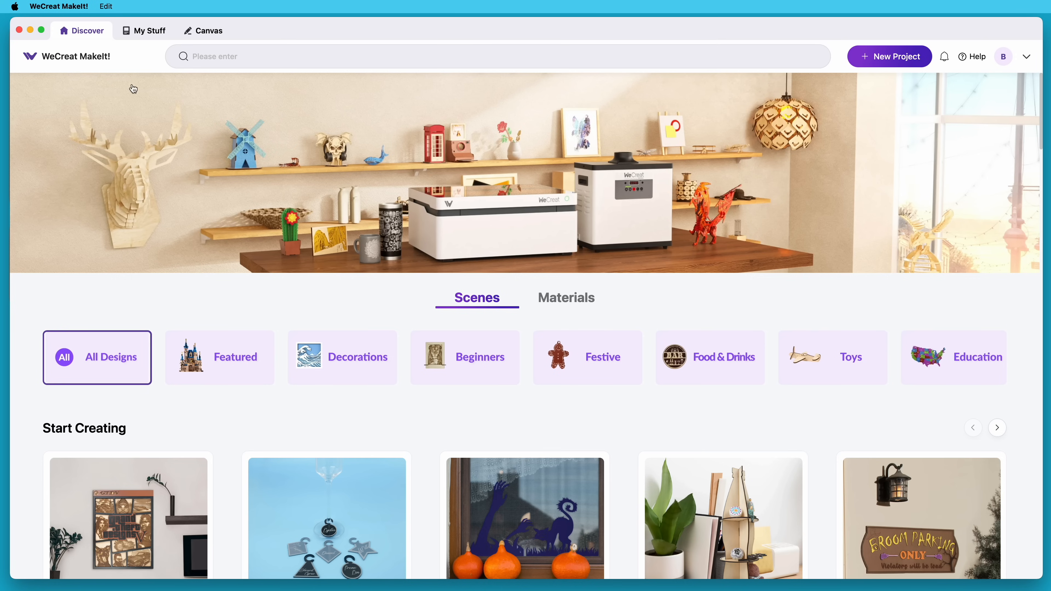
pyautogui.moveTo(86, 41)
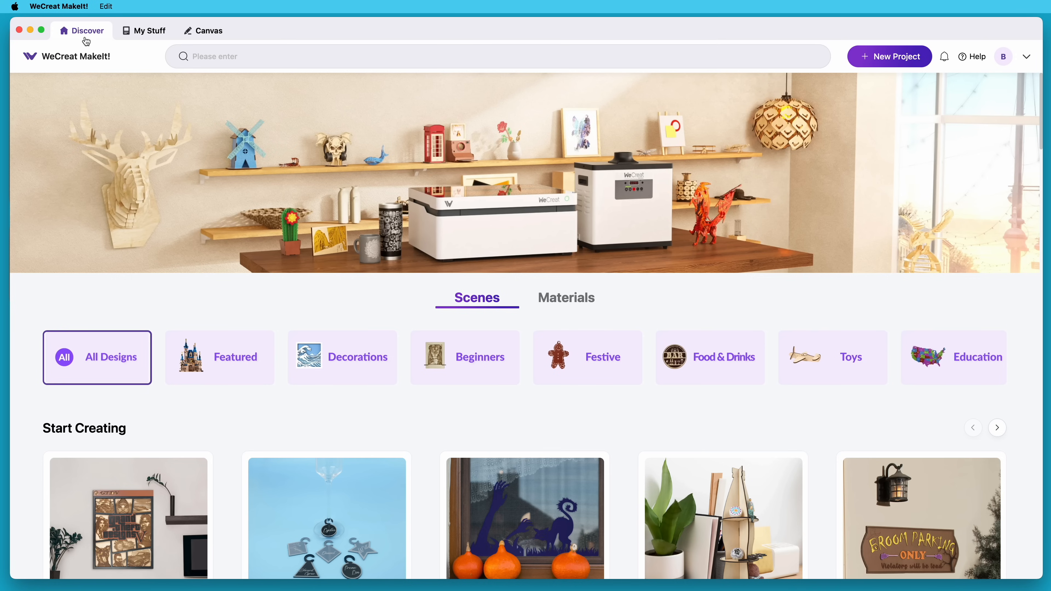
# Advance the Start Creating collection to the Independence Day designs and go to bookmarks.
pyautogui.scroll(-3)
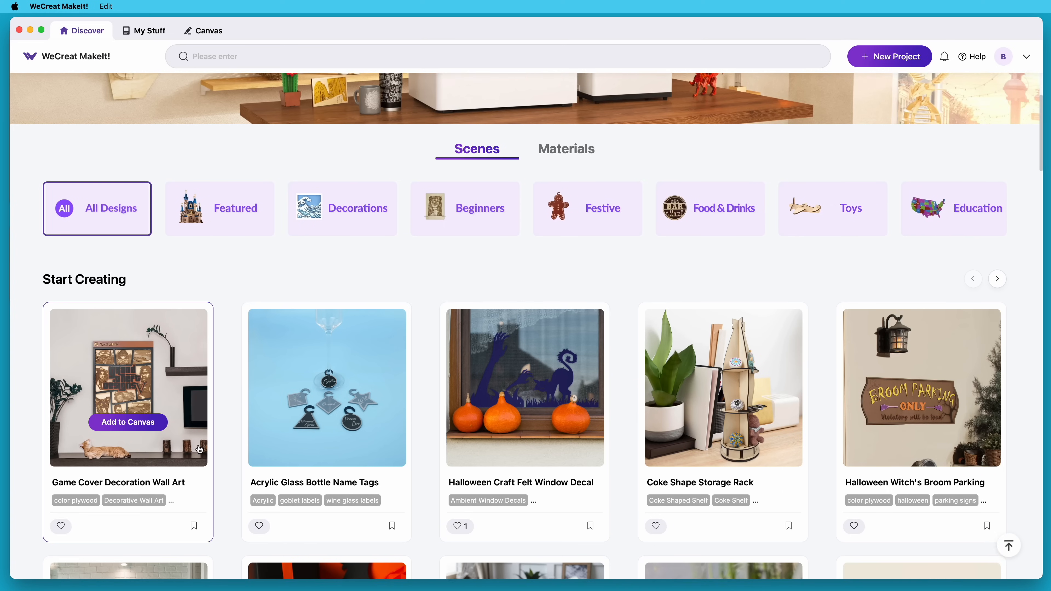
pyautogui.scroll(-3)
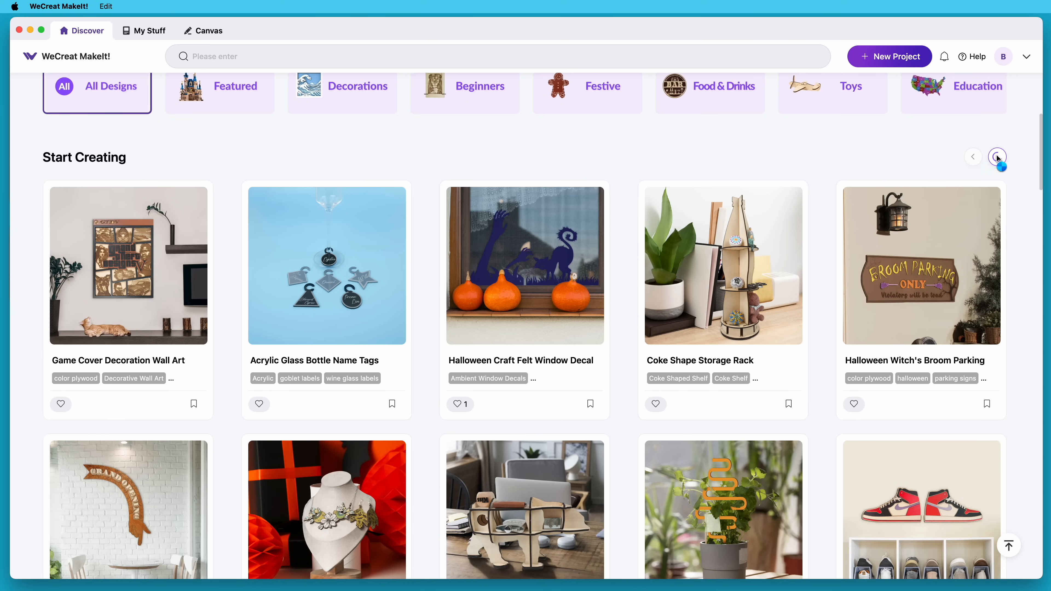
pyautogui.click(998, 158)
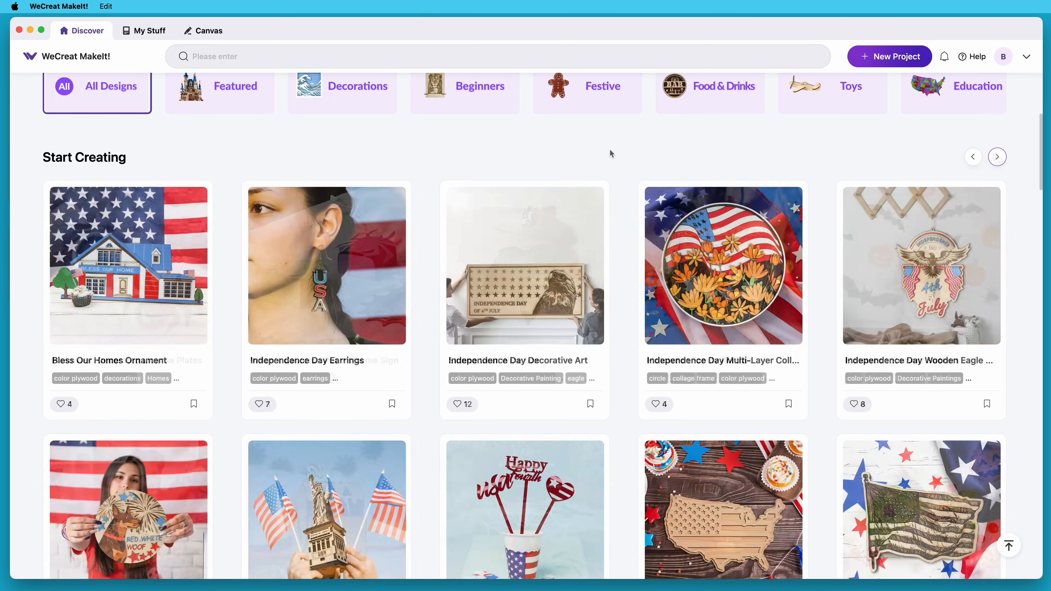
pyautogui.click(149, 31)
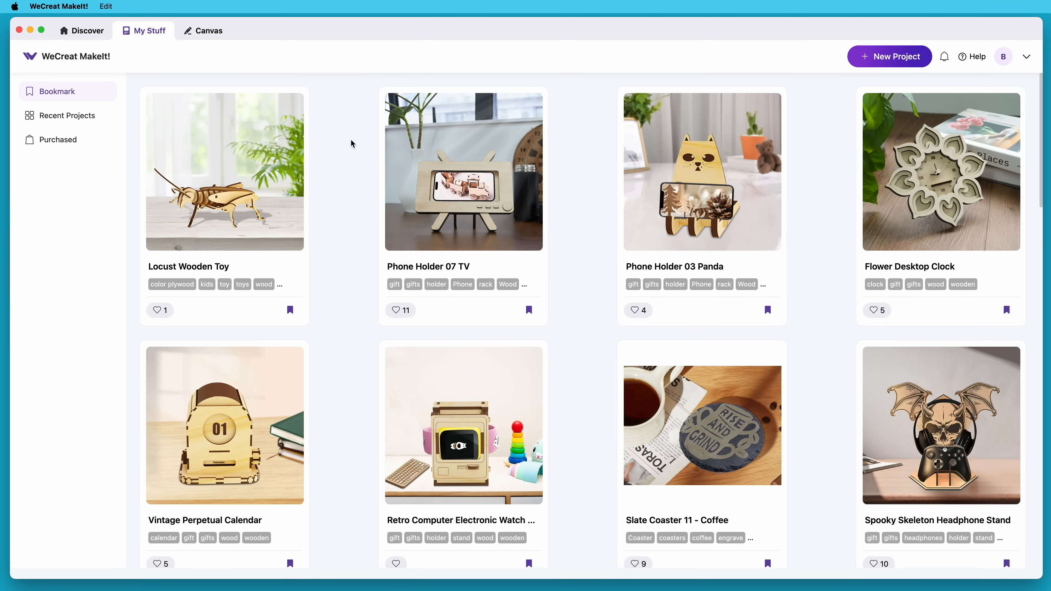
# Scroll through the bookmarked designs in My Stuff, then switch to a blank Canvas.
pyautogui.scroll(-3)
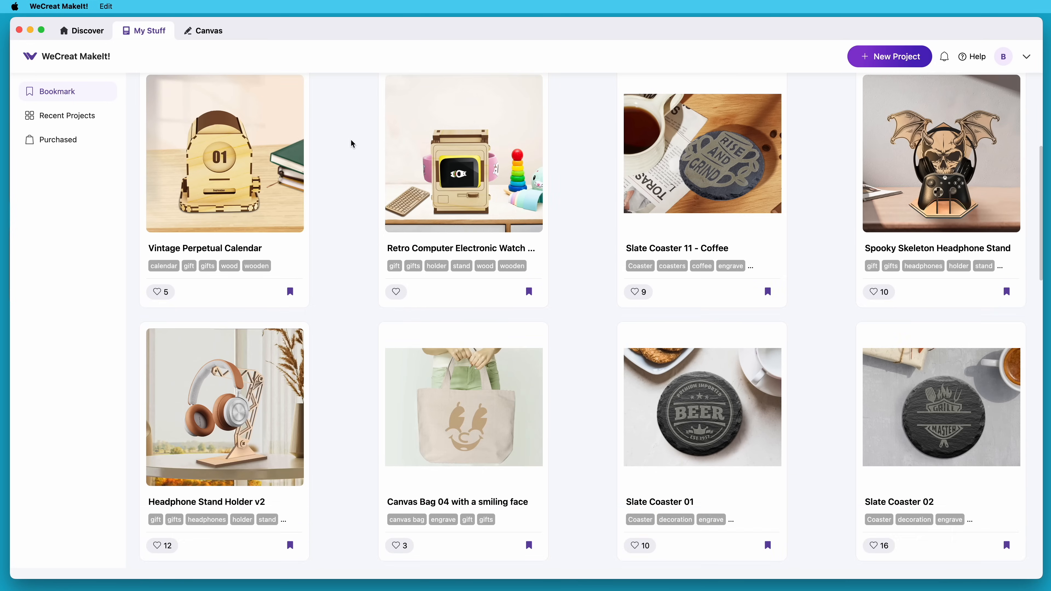
pyautogui.scroll(-3)
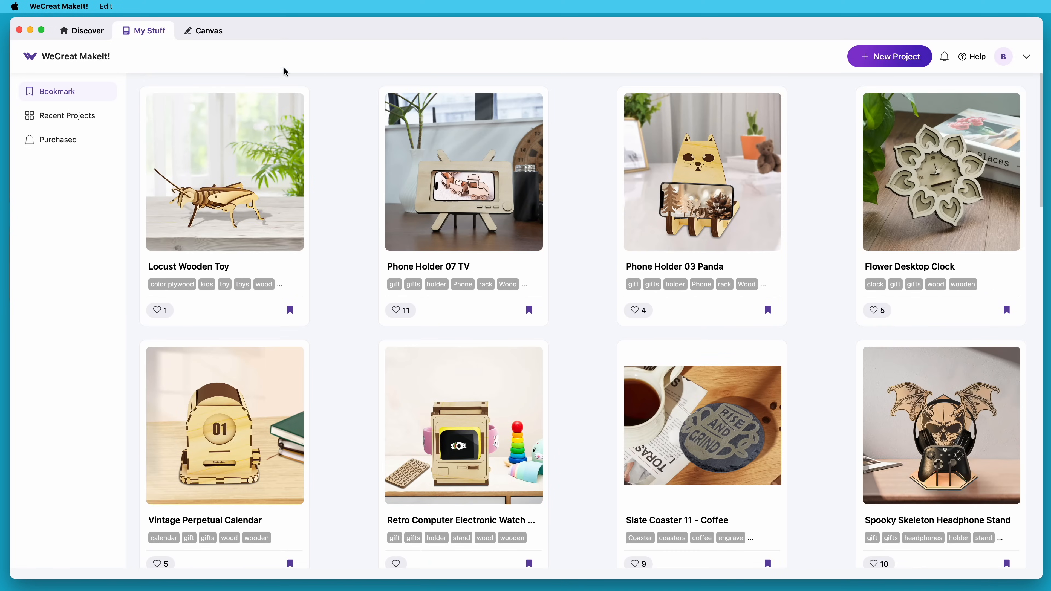
pyautogui.click(208, 30)
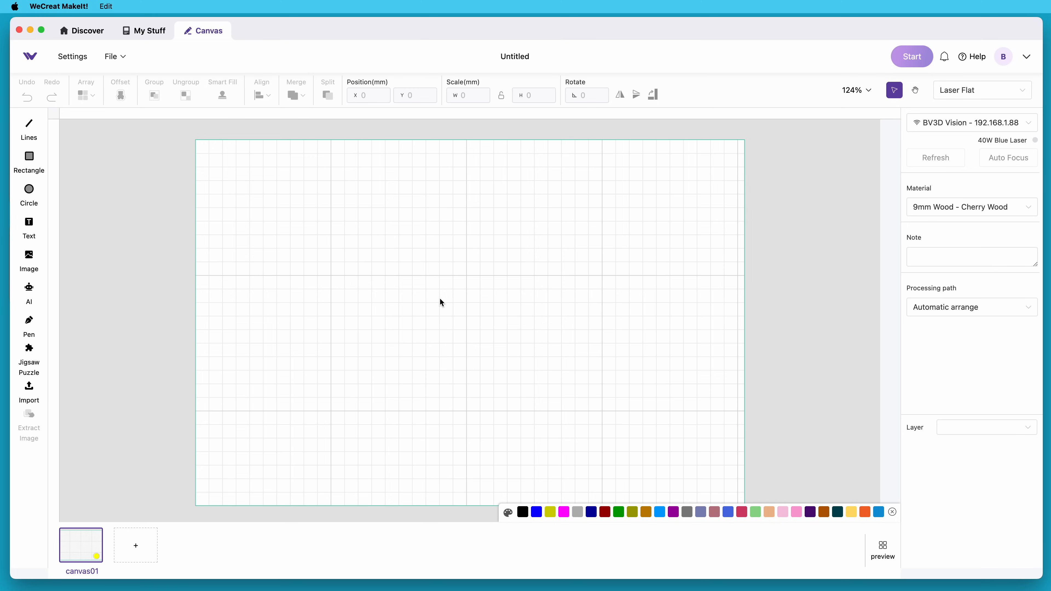
pyautogui.moveTo(357, 238)
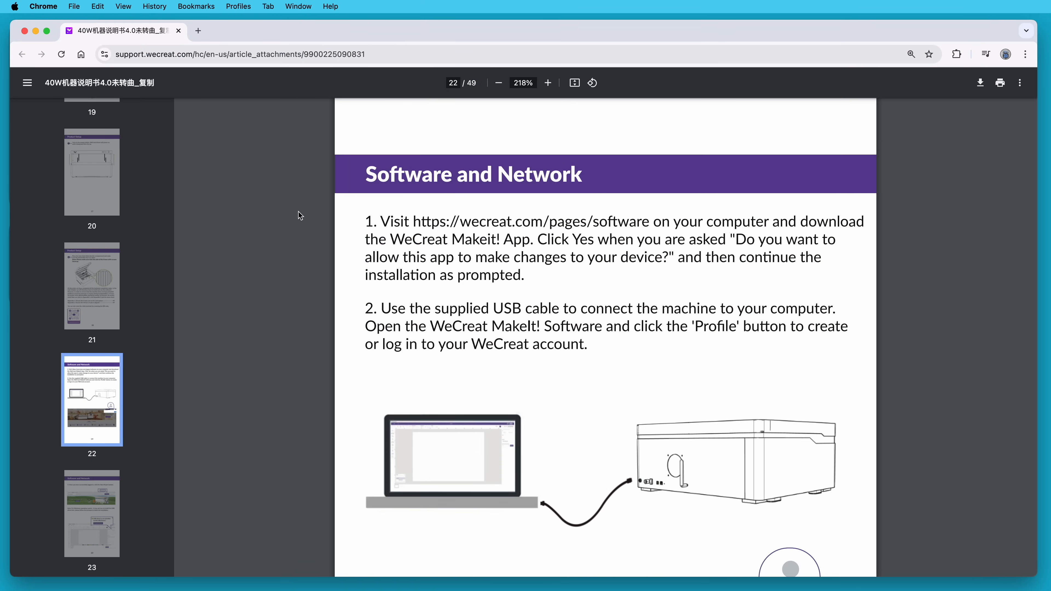
pyautogui.moveTo(359, 310)
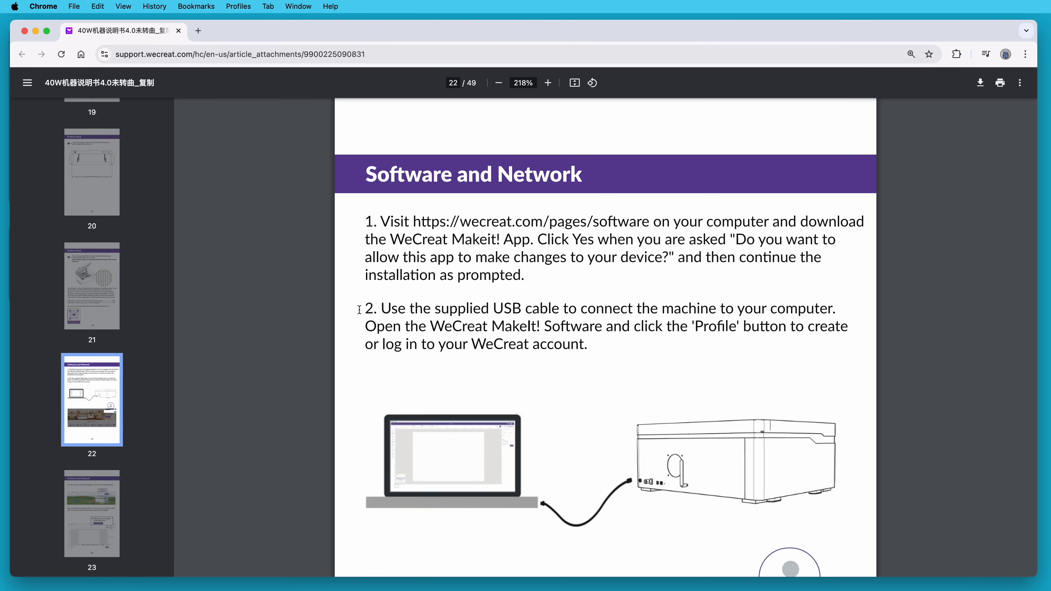
pyautogui.moveTo(358, 309)
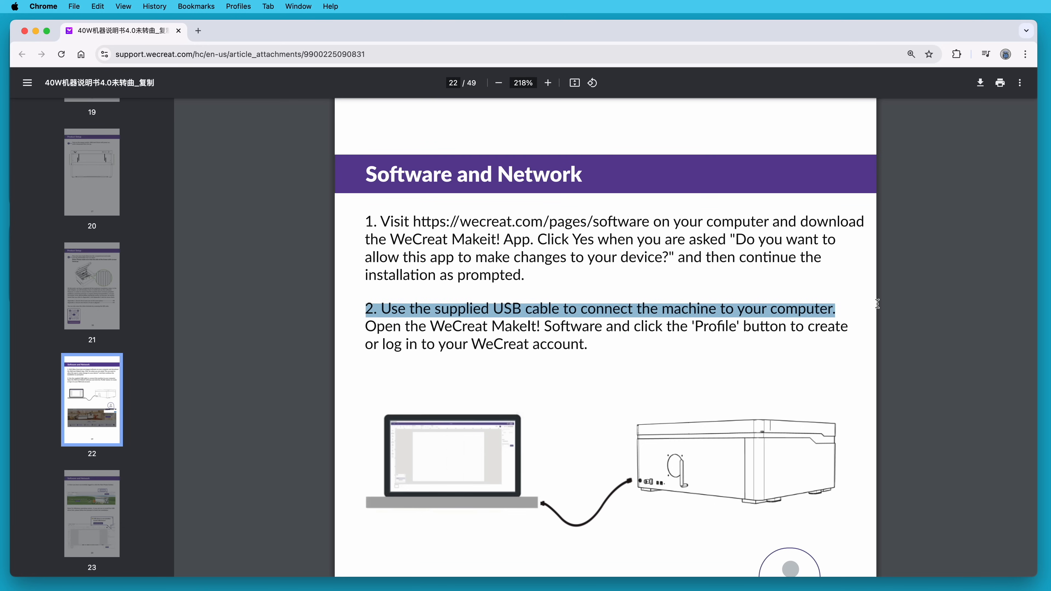
# Scroll the PDF manual to page 25, the Wi-Fi network connection instructions.
pyautogui.scroll(-3)
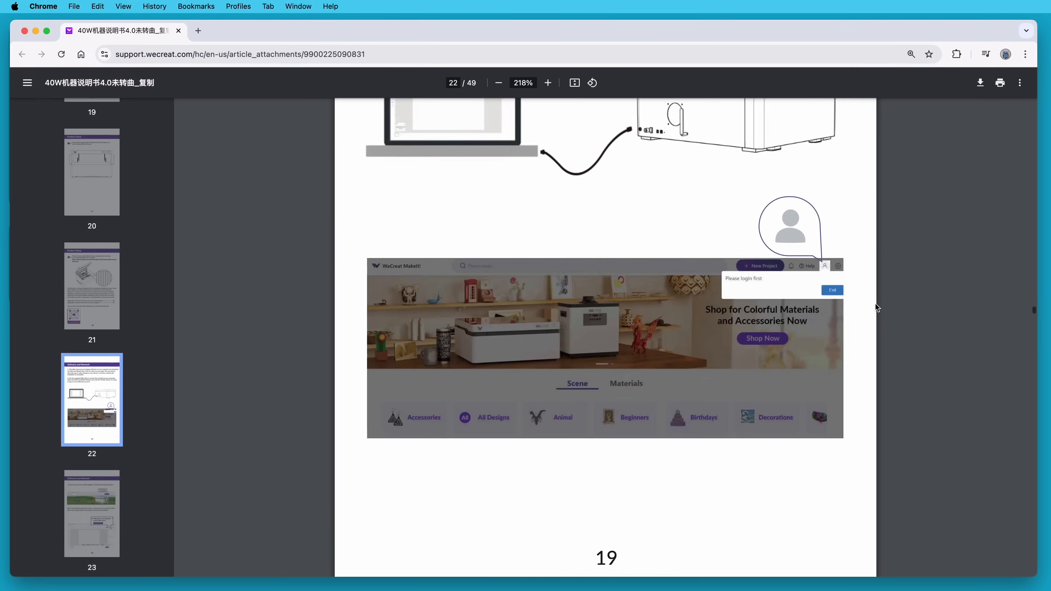
pyautogui.scroll(-3)
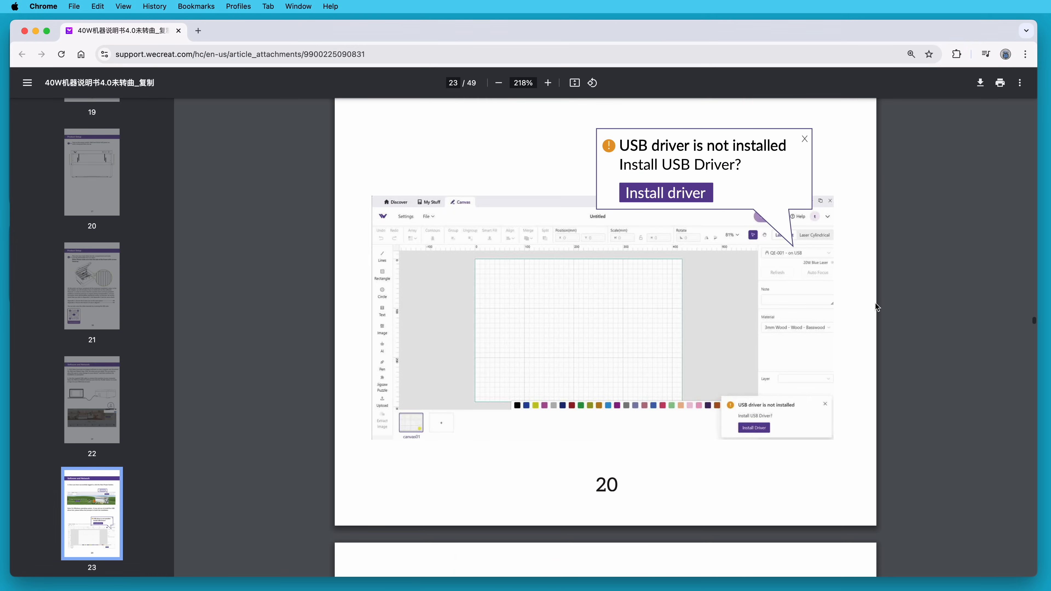
pyautogui.scroll(-3)
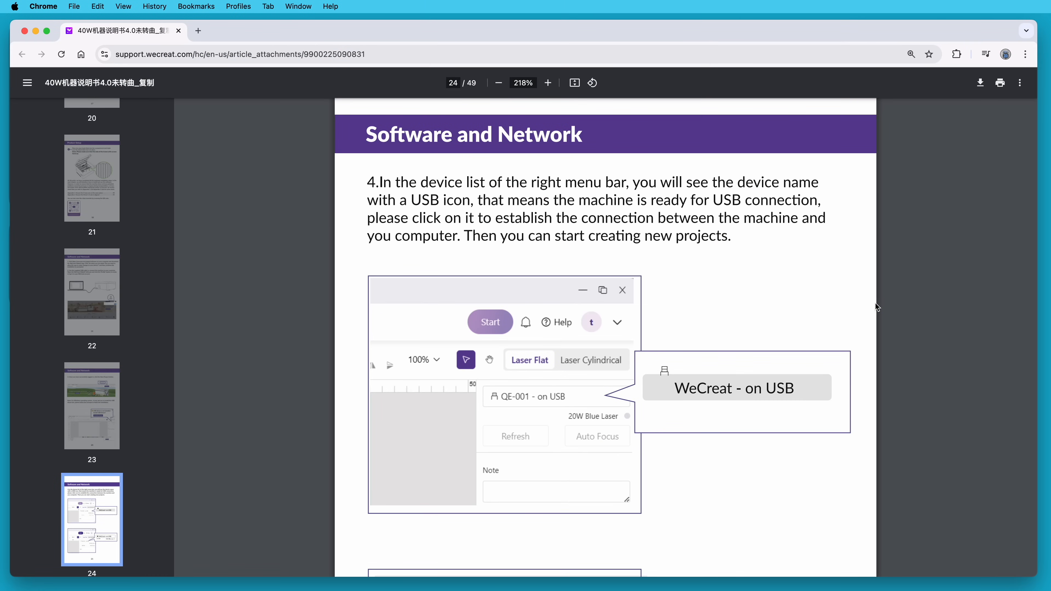
pyautogui.scroll(-3)
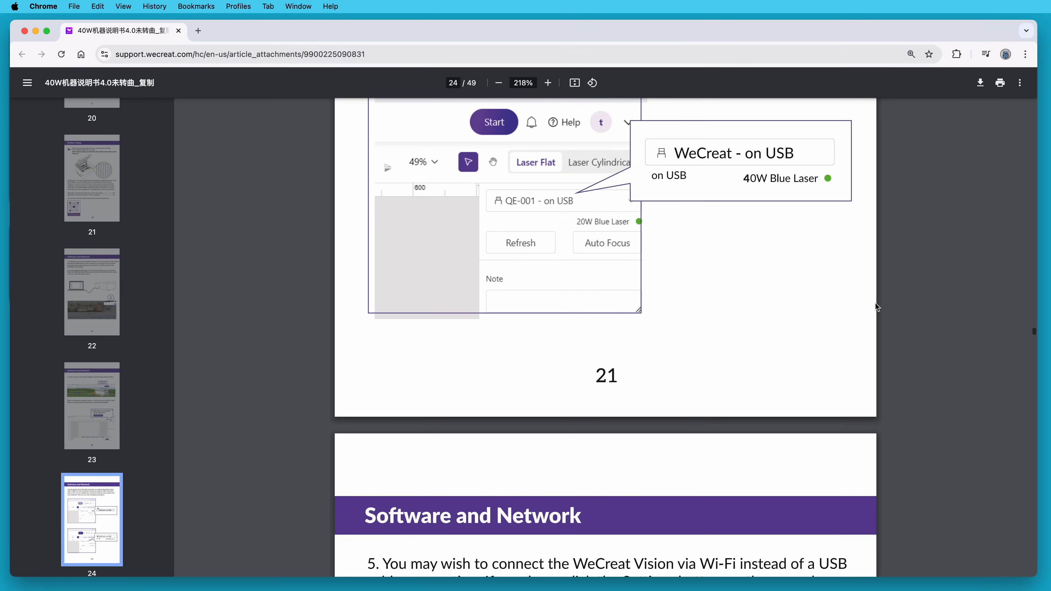
pyautogui.scroll(-3)
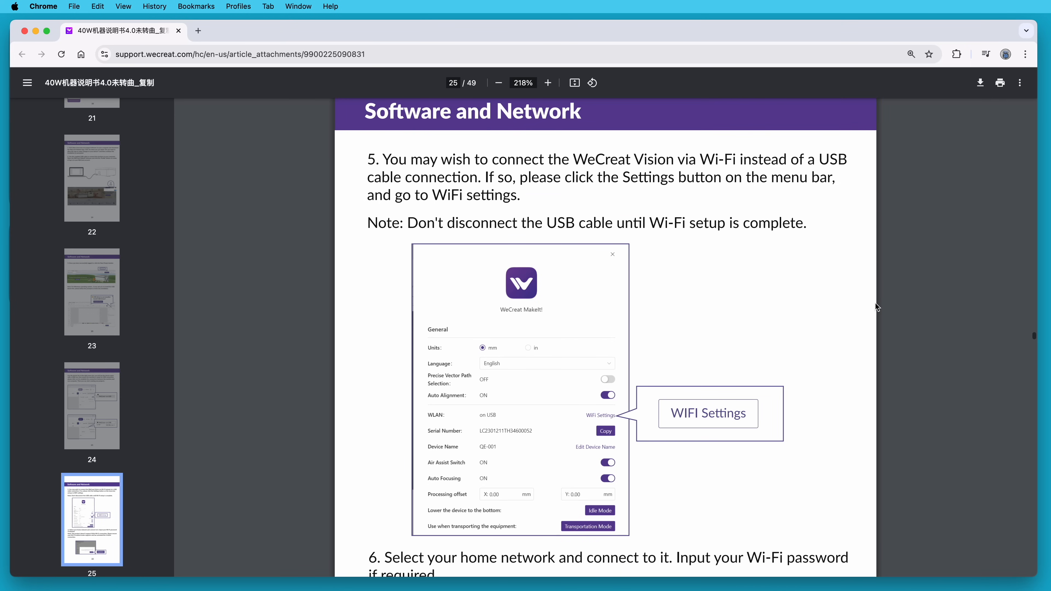
pyautogui.scroll(3)
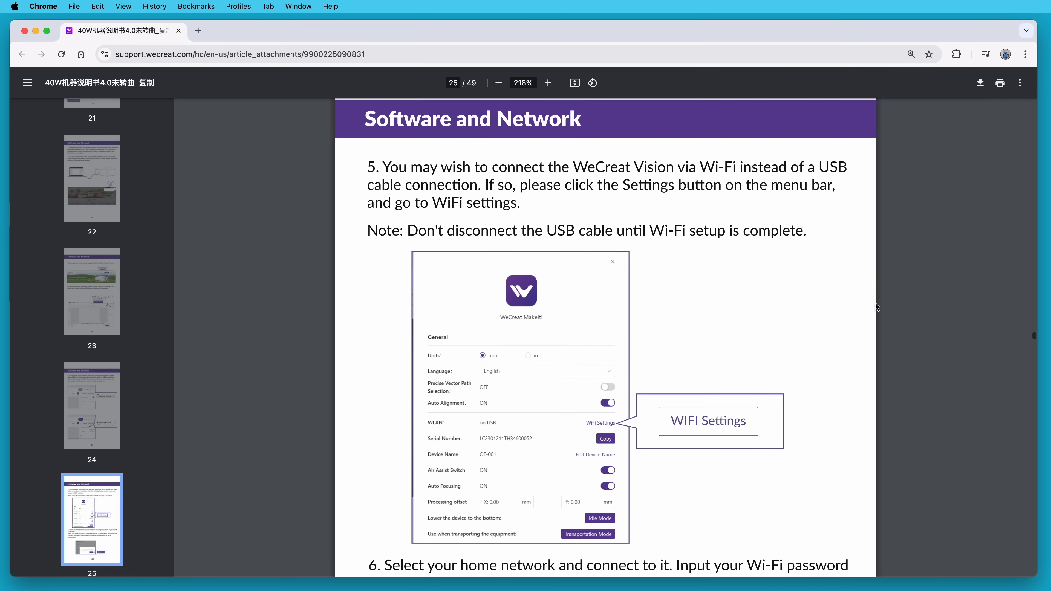
pyautogui.scroll(3)
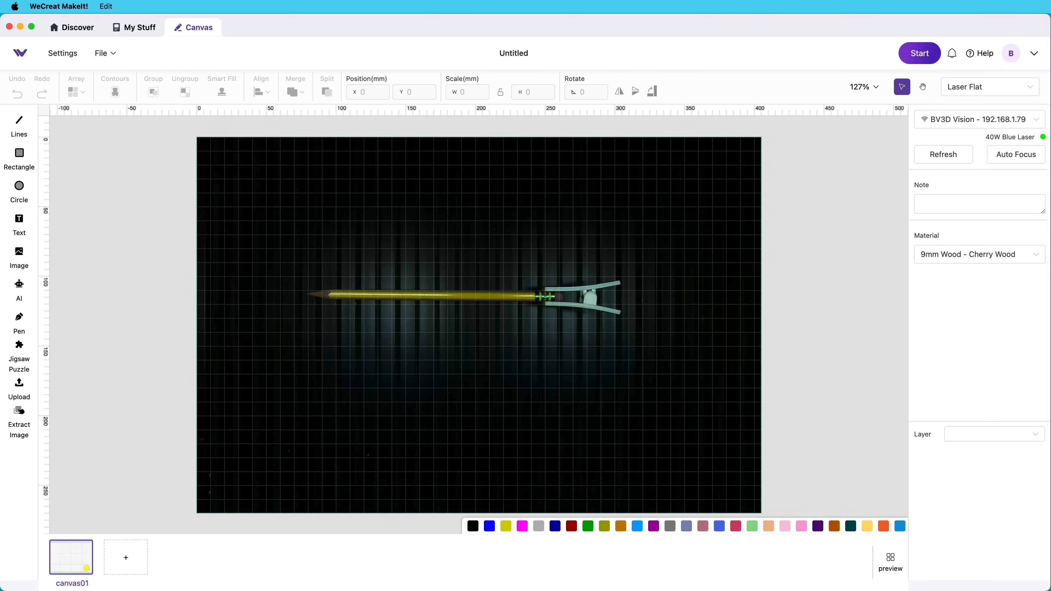
pyautogui.moveTo(459, 308)
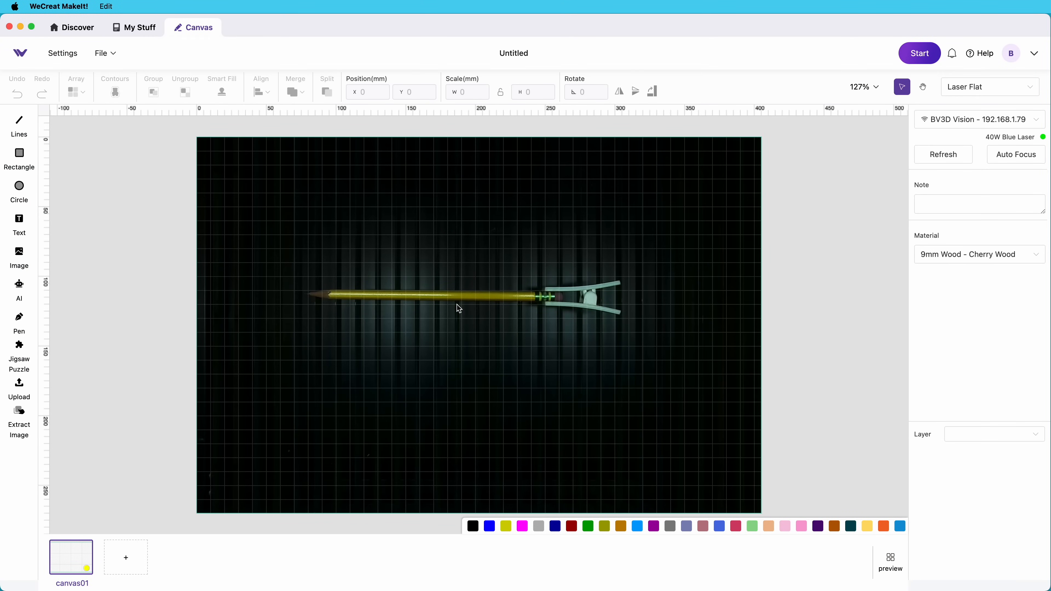
# Zoom the camera capture in close and pan with the Hand tool toward the pencil's clamped end.
pyautogui.scroll(3)
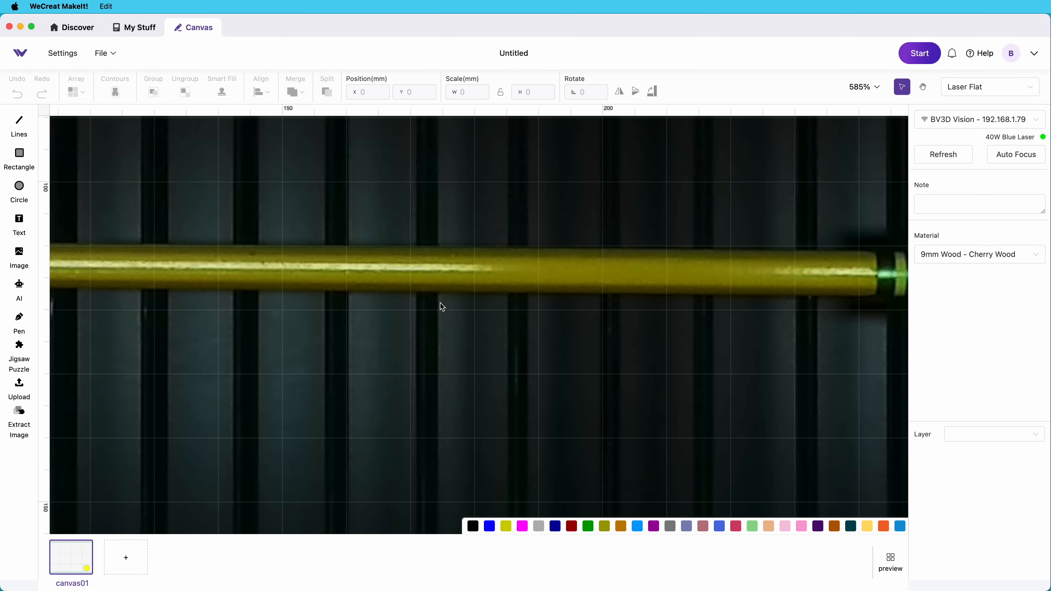
pyautogui.moveTo(808, 129)
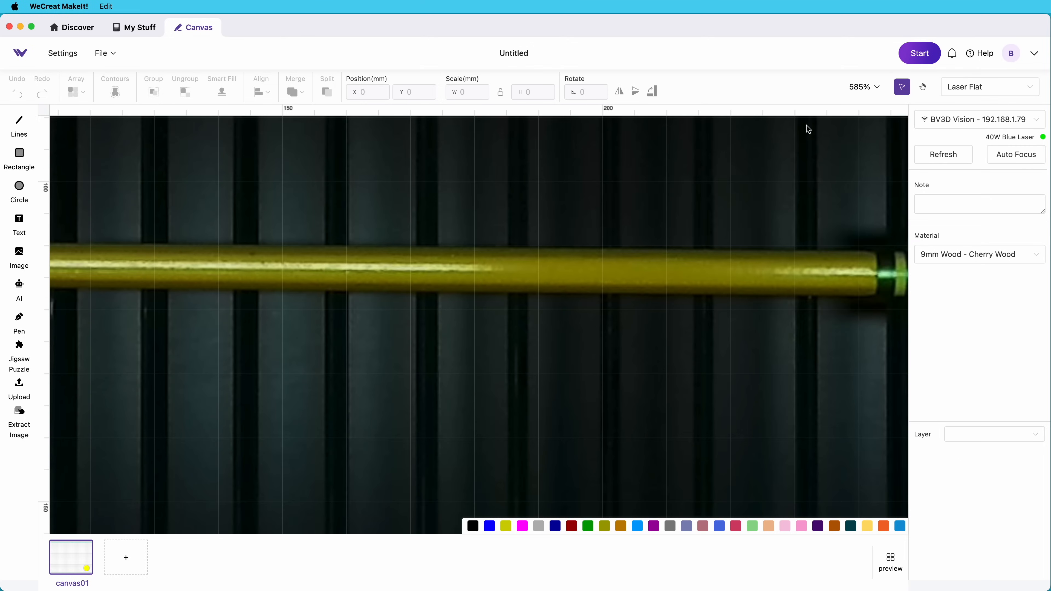
pyautogui.click(922, 87)
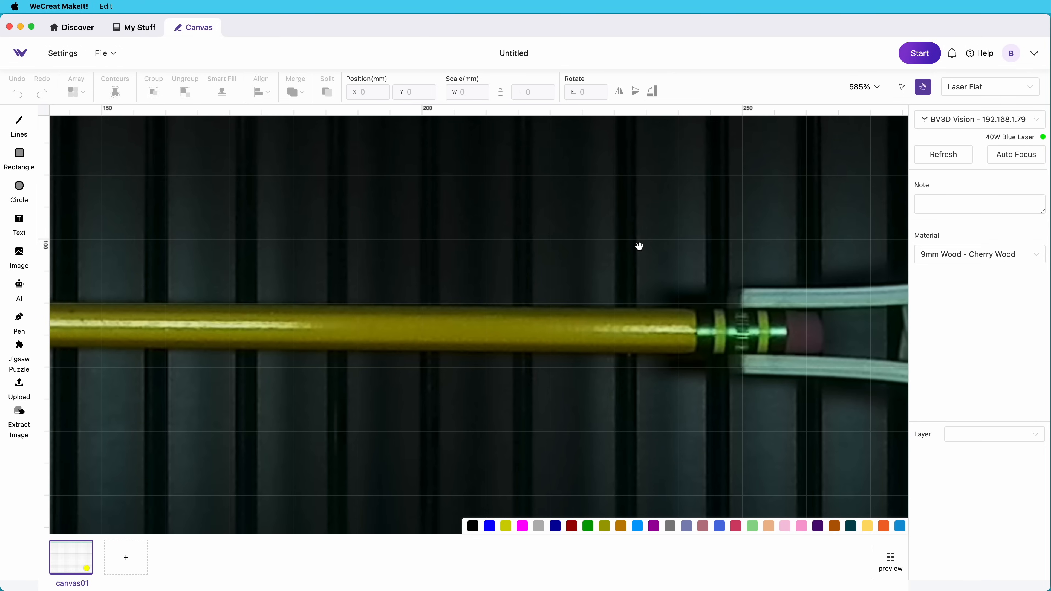
pyautogui.scroll(3)
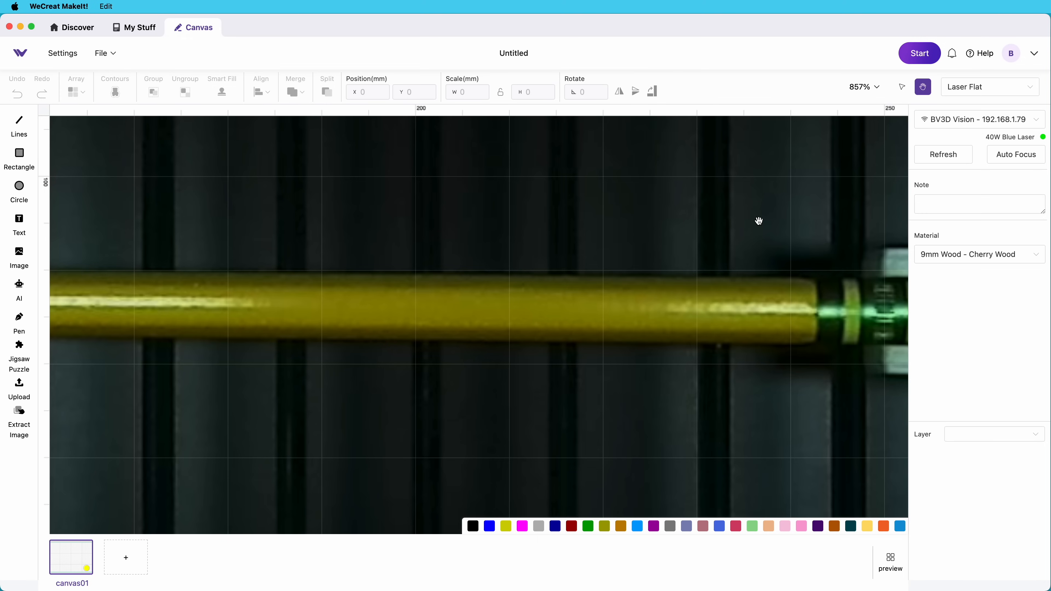
pyautogui.moveTo(877, 133)
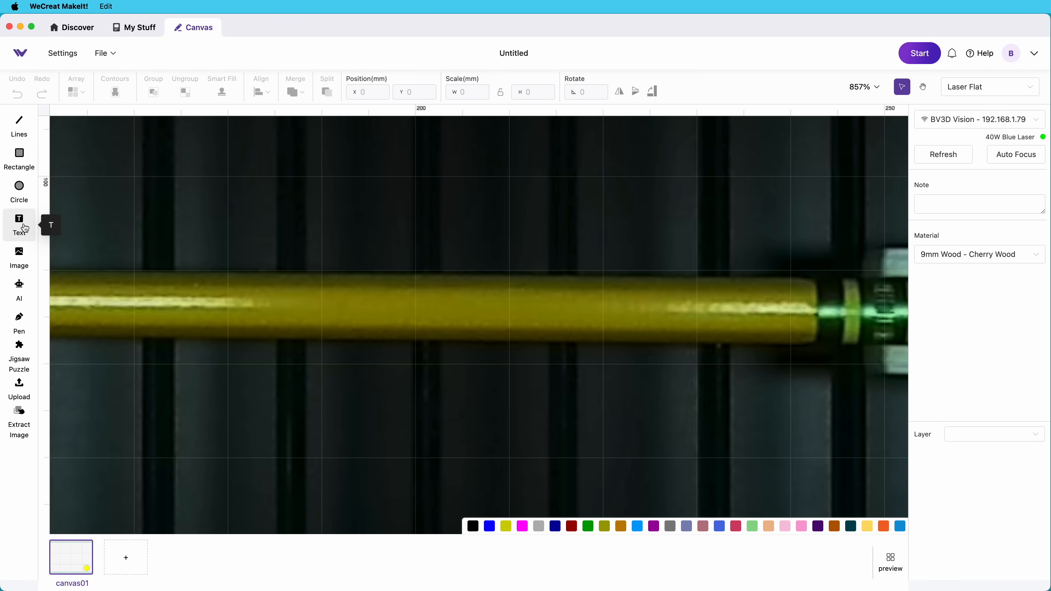
# Place a text label 'BV3D: Bryan Vines' on the pencil's barrel.
pyautogui.click(19, 224)
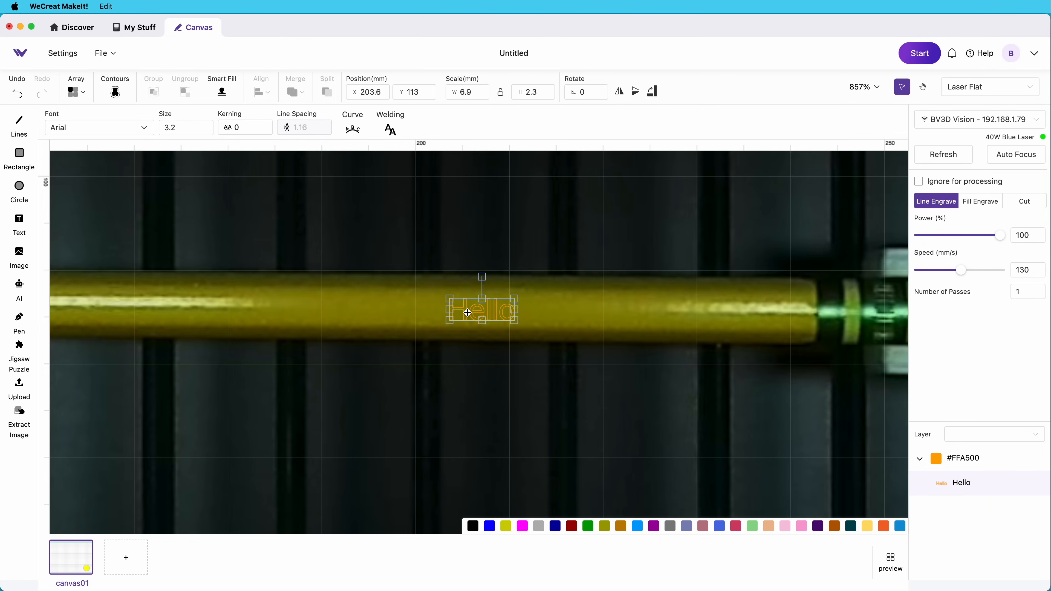
pyautogui.write('BV3D: B')
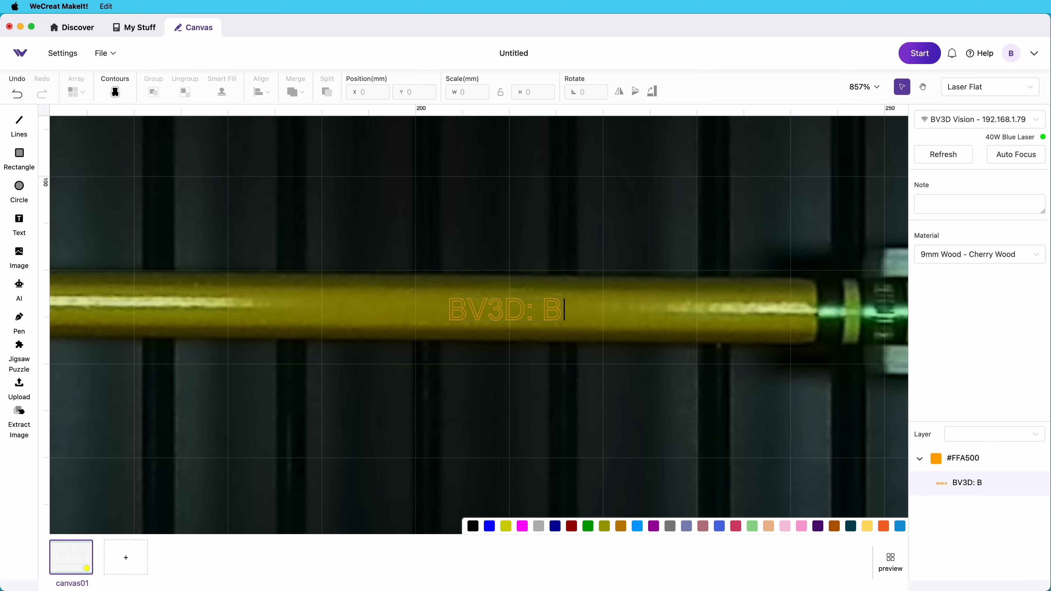
pyautogui.write('ryan Vin')
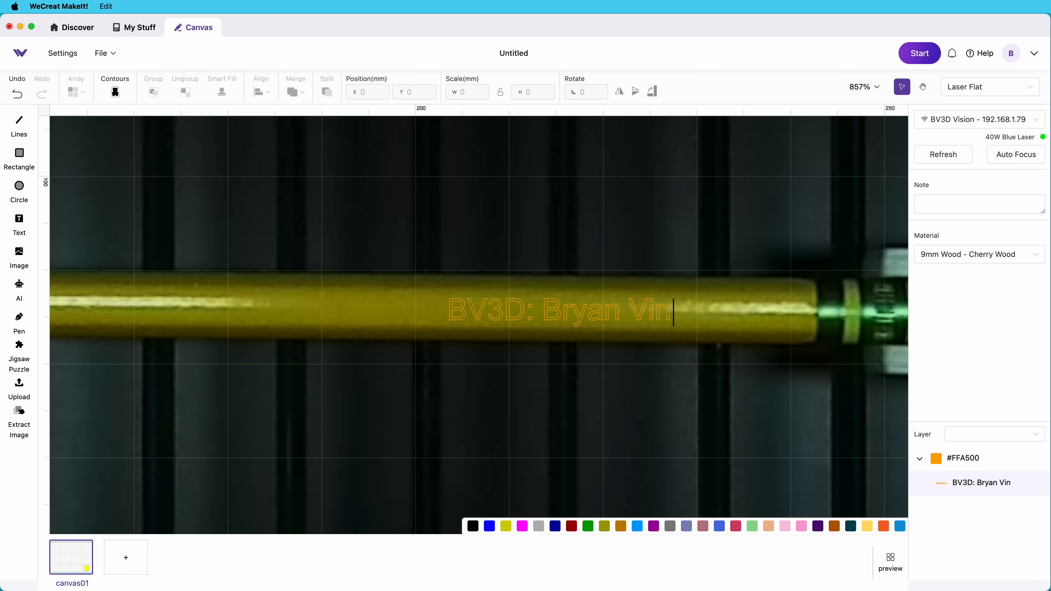
pyautogui.write('es')
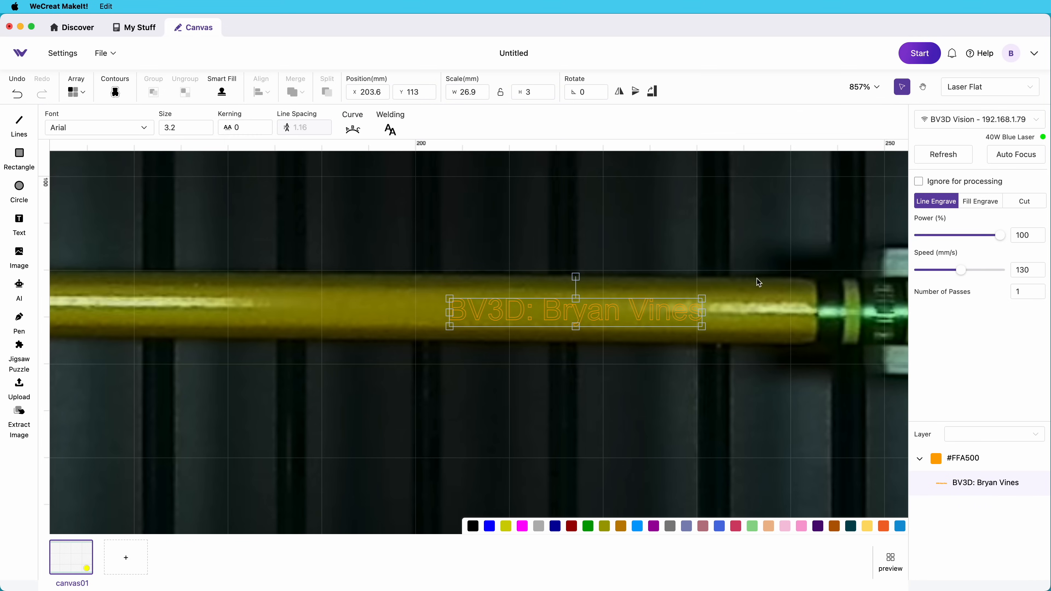
pyautogui.moveTo(978, 204)
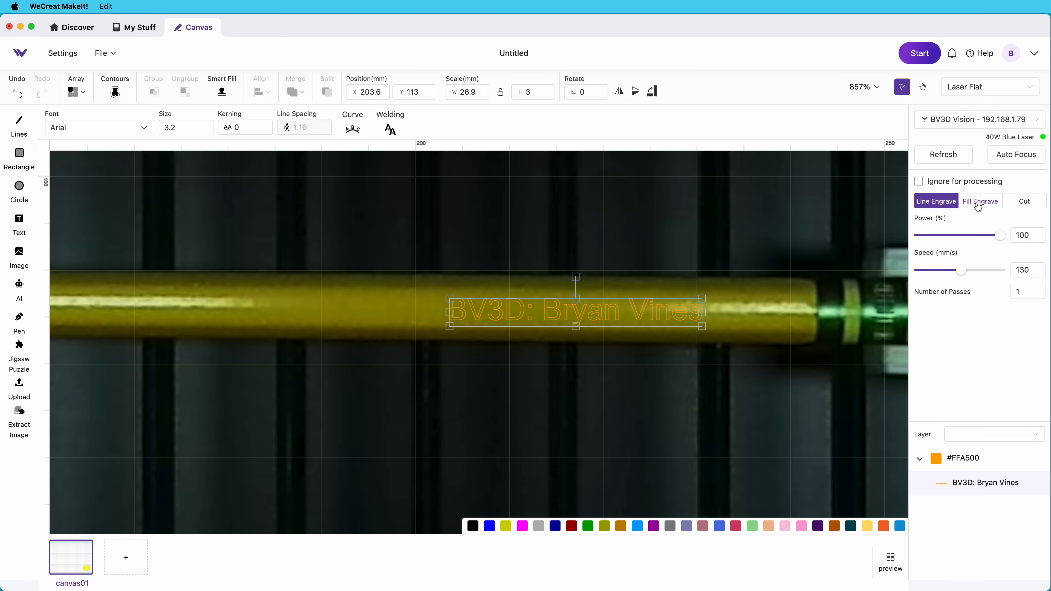
# Set the label to Fill Engrave and pick the 10% power, 305 mm/s square from the cherry wood test grid.
pyautogui.click(980, 201)
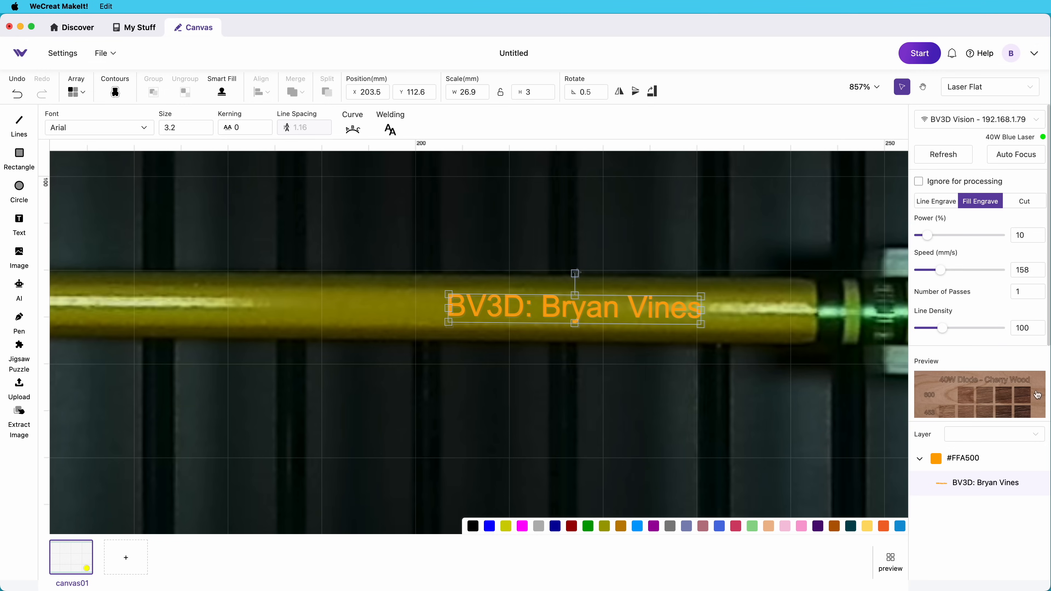
pyautogui.click(980, 394)
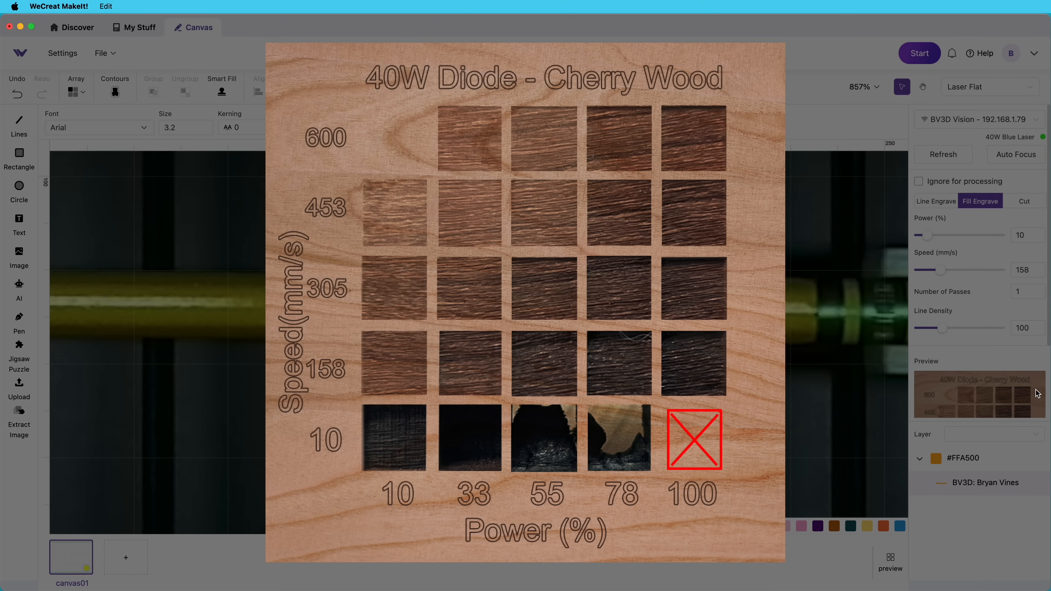
pyautogui.moveTo(736, 309)
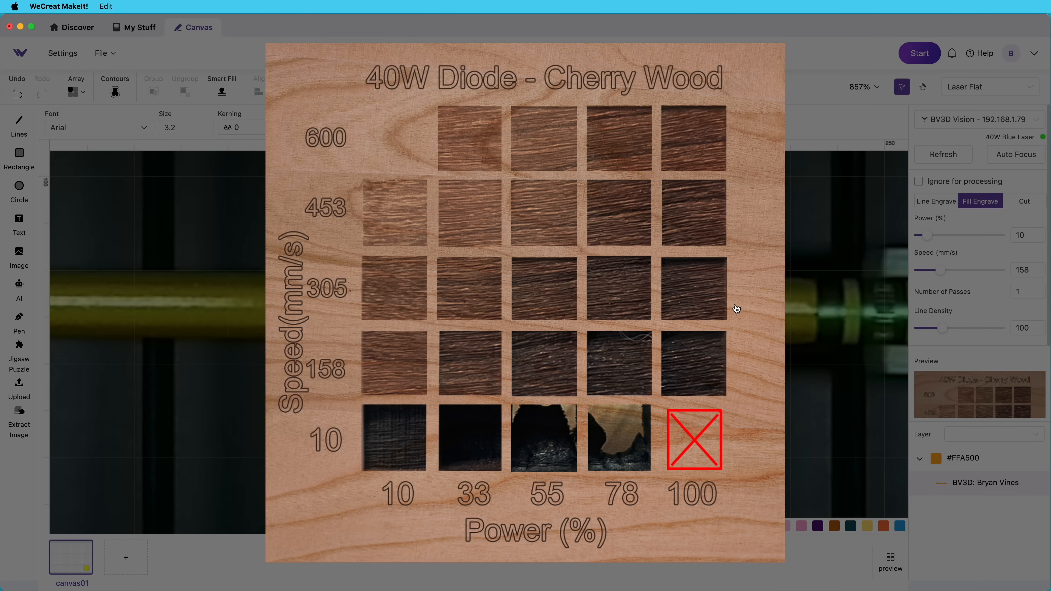
pyautogui.moveTo(322, 332)
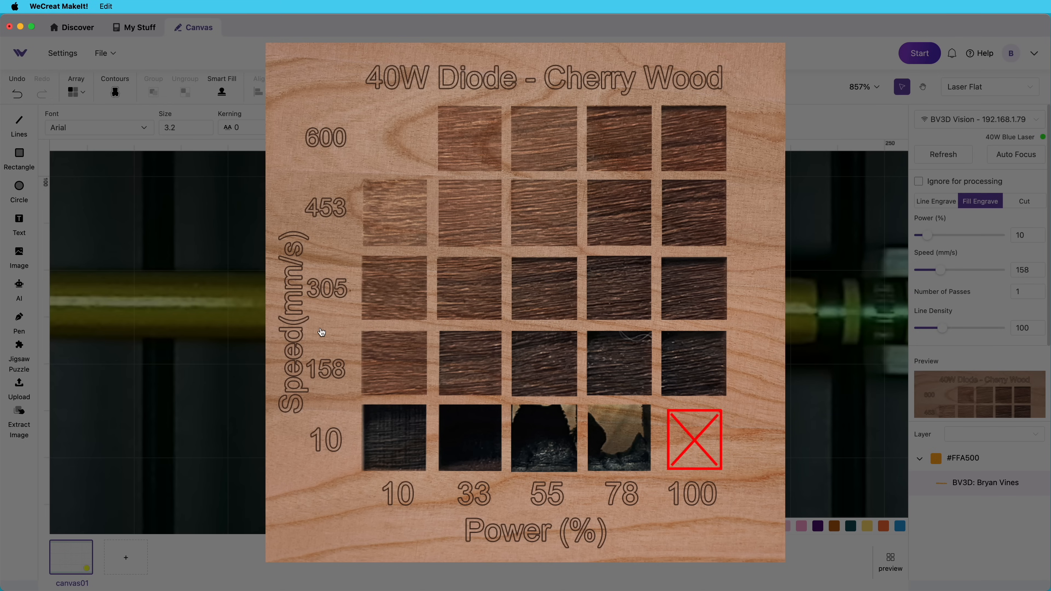
pyautogui.click(393, 289)
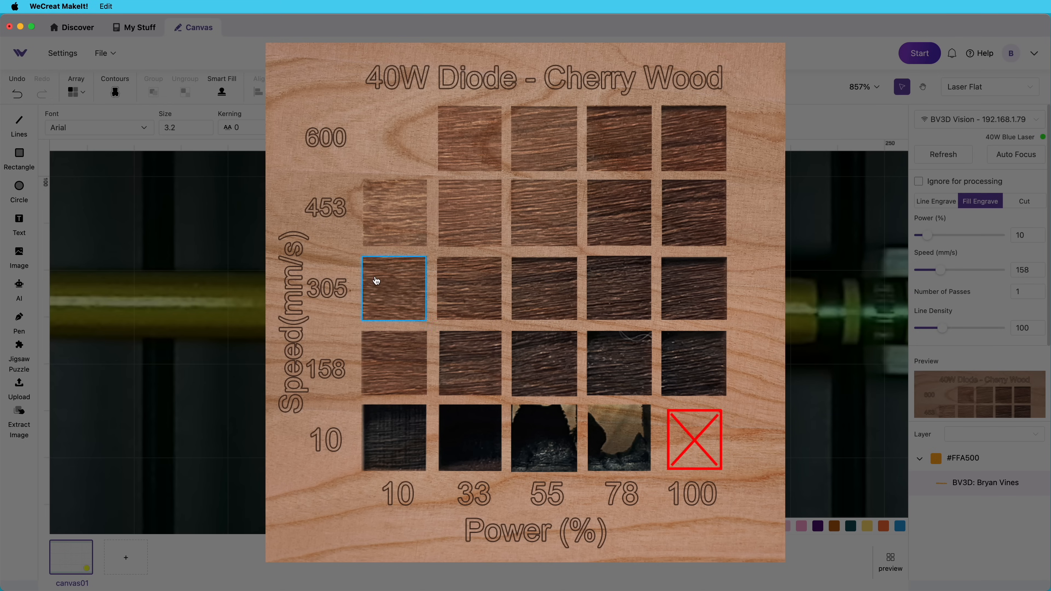
pyautogui.moveTo(408, 287)
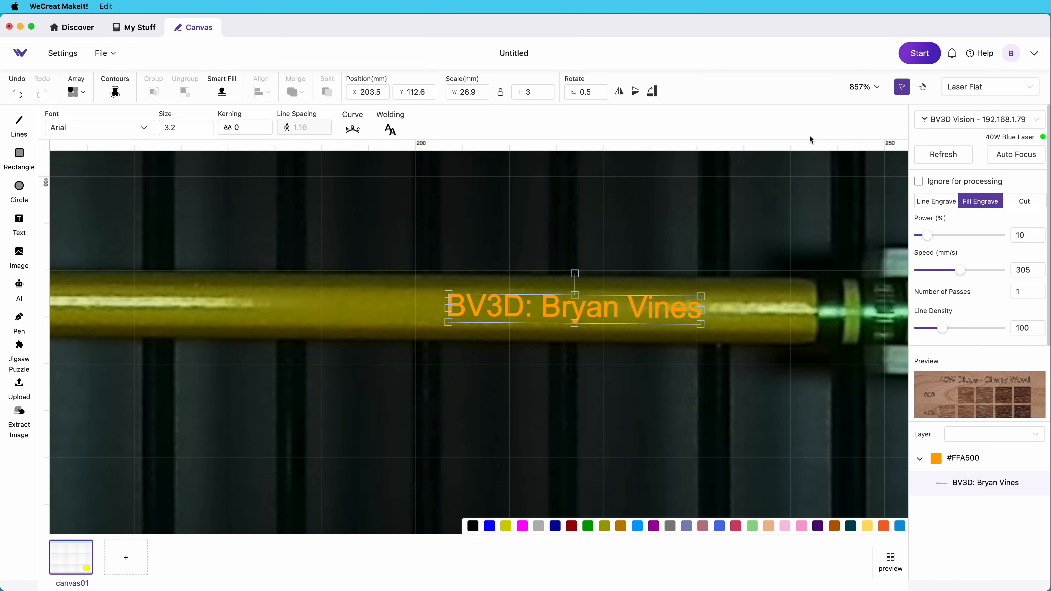
pyautogui.moveTo(937, 103)
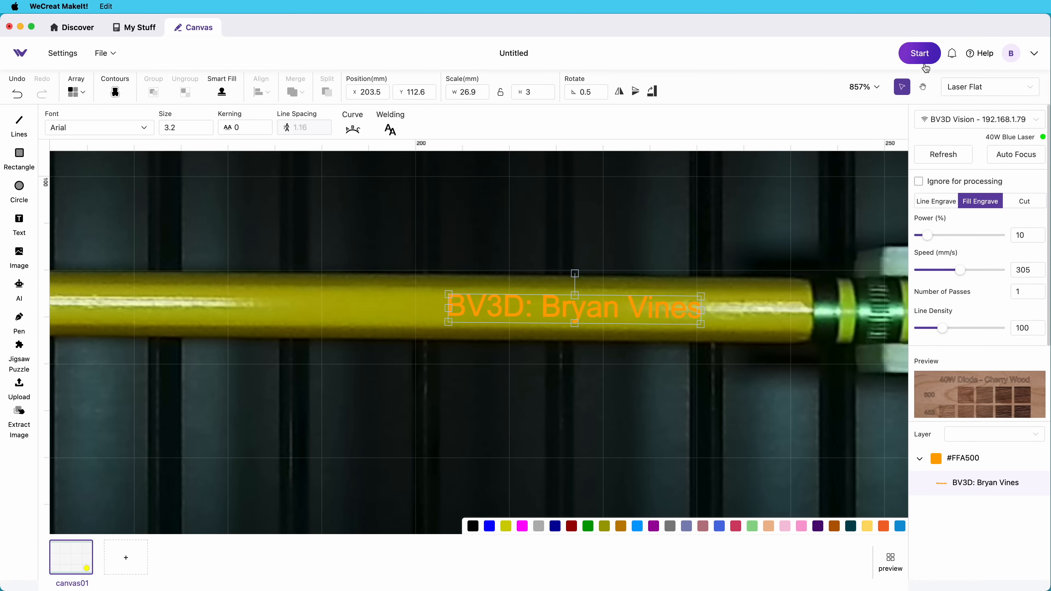
# Start the pencil engraving job and send it to the laser.
pyautogui.click(919, 54)
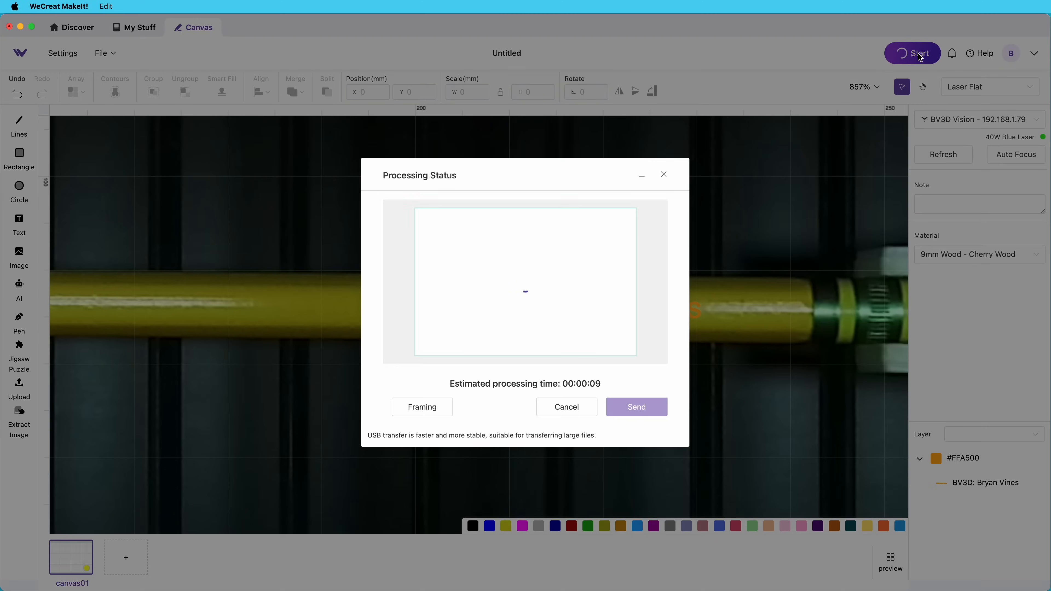
pyautogui.click(636, 406)
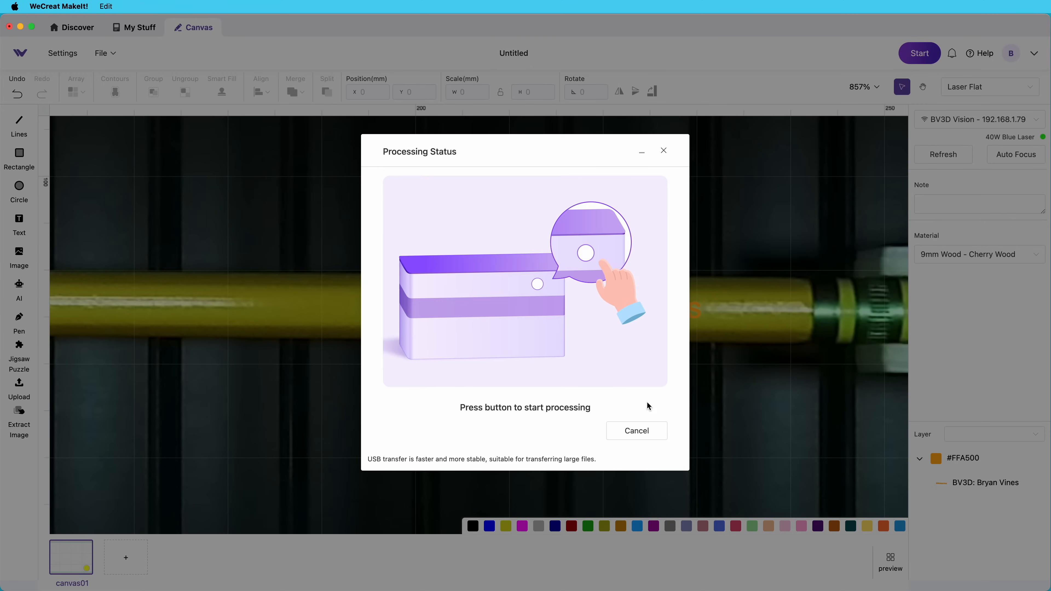
pyautogui.moveTo(600, 417)
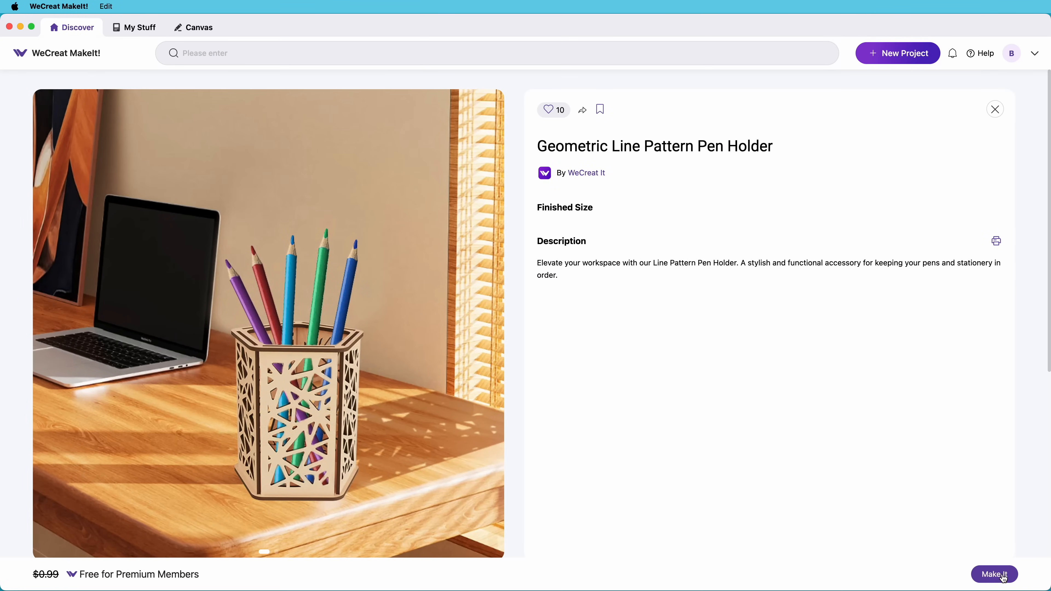
# Load the pen holder project onto the canvas via Make It and refresh the camera background.
pyautogui.click(994, 110)
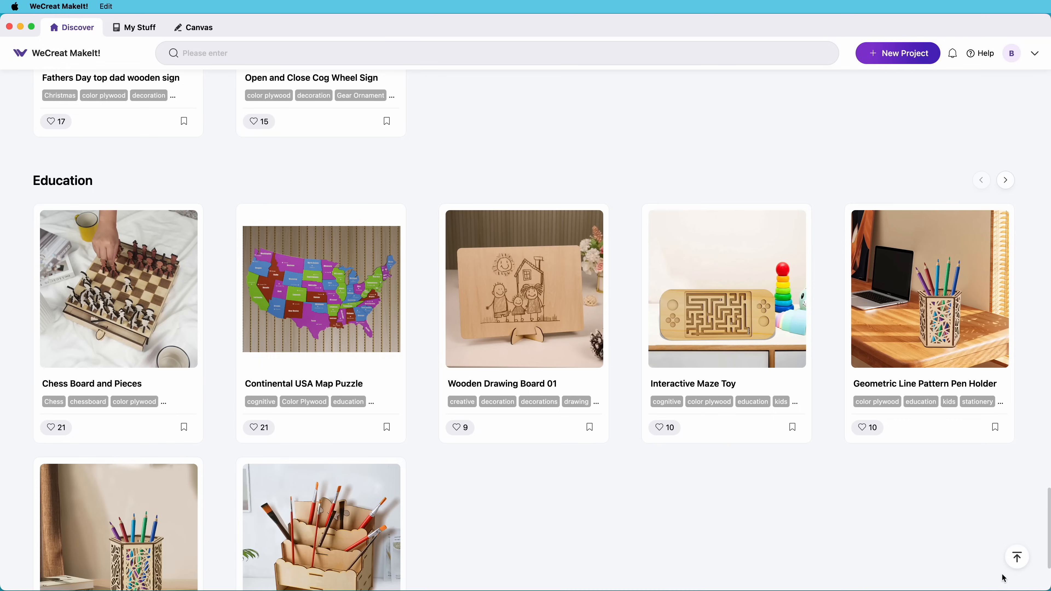
pyautogui.click(193, 27)
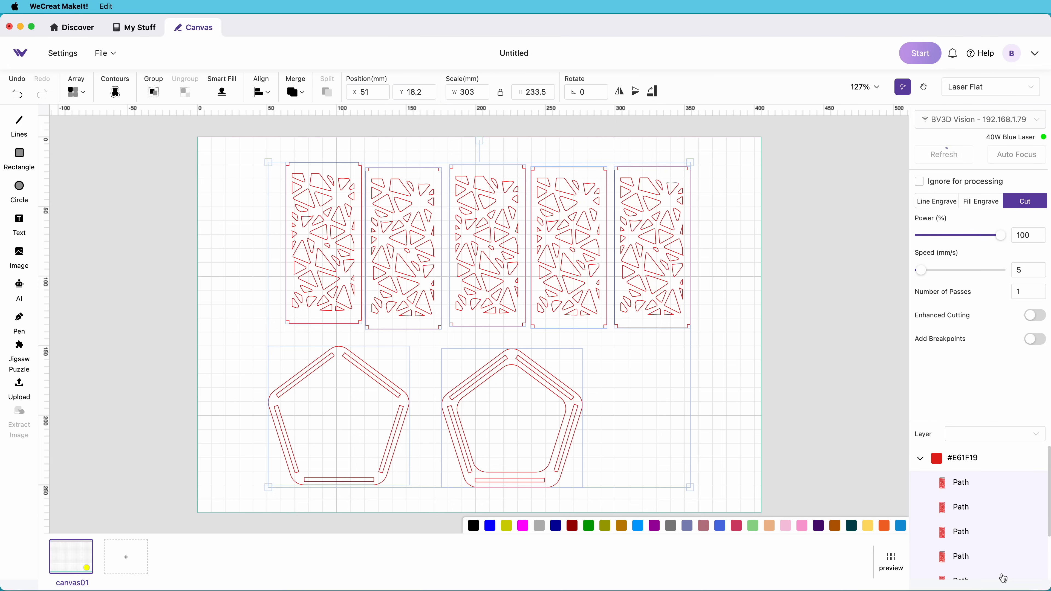
pyautogui.click(943, 154)
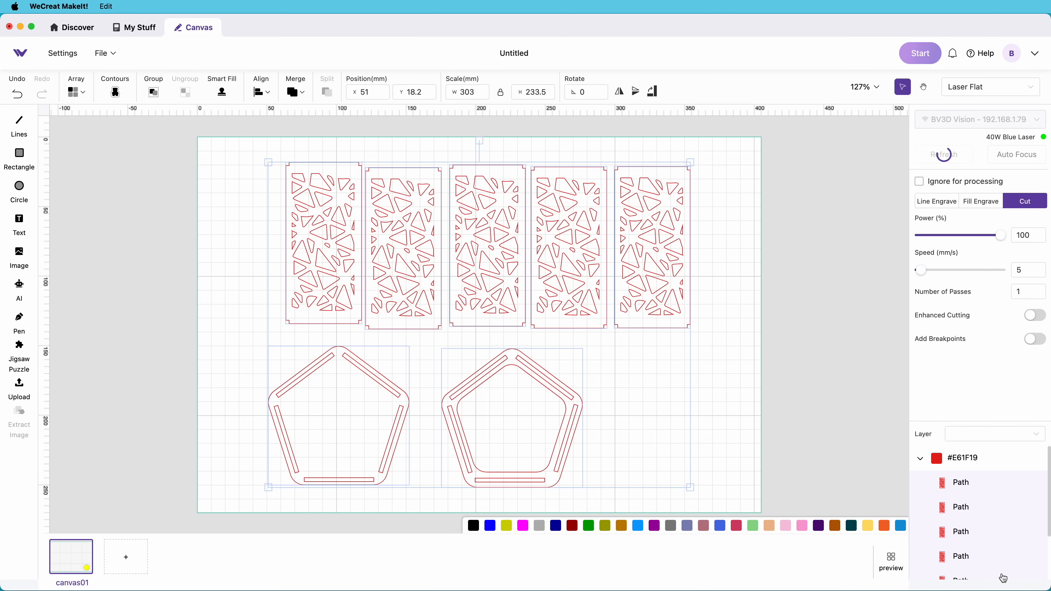
pyautogui.click(943, 154)
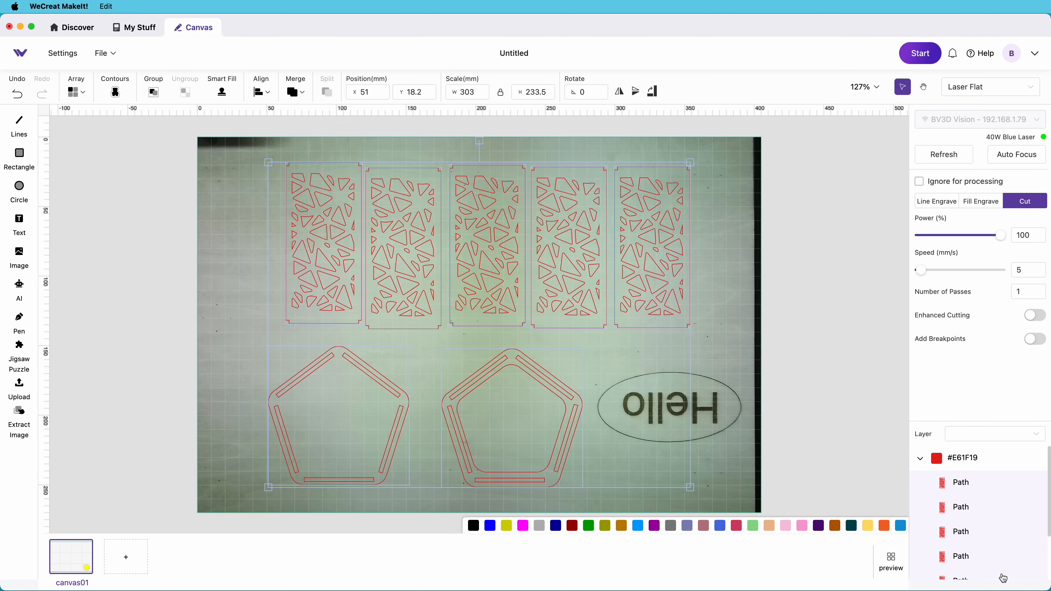
pyautogui.moveTo(807, 424)
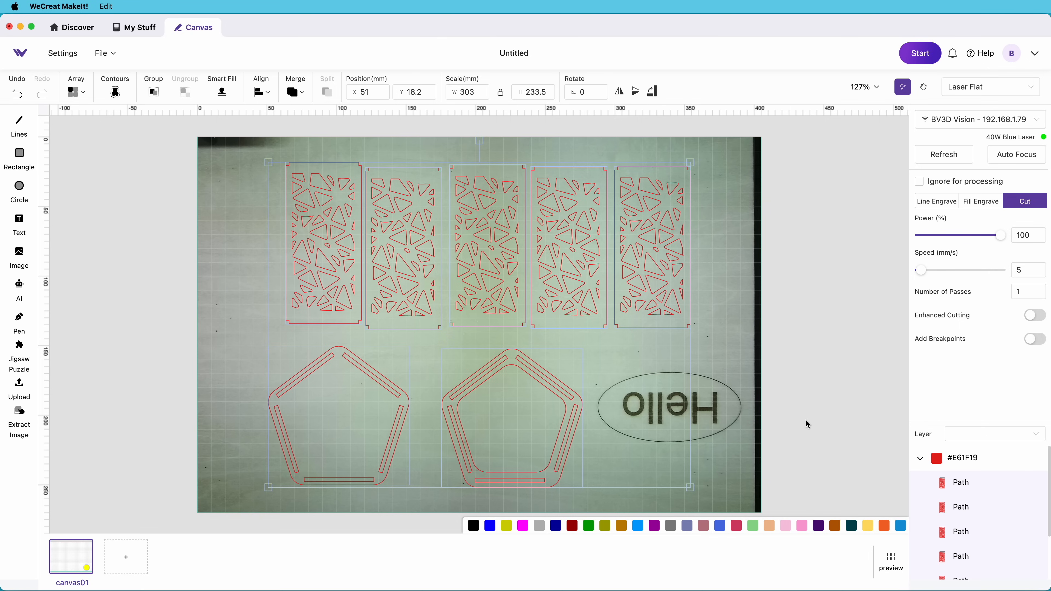
pyautogui.moveTo(800, 365)
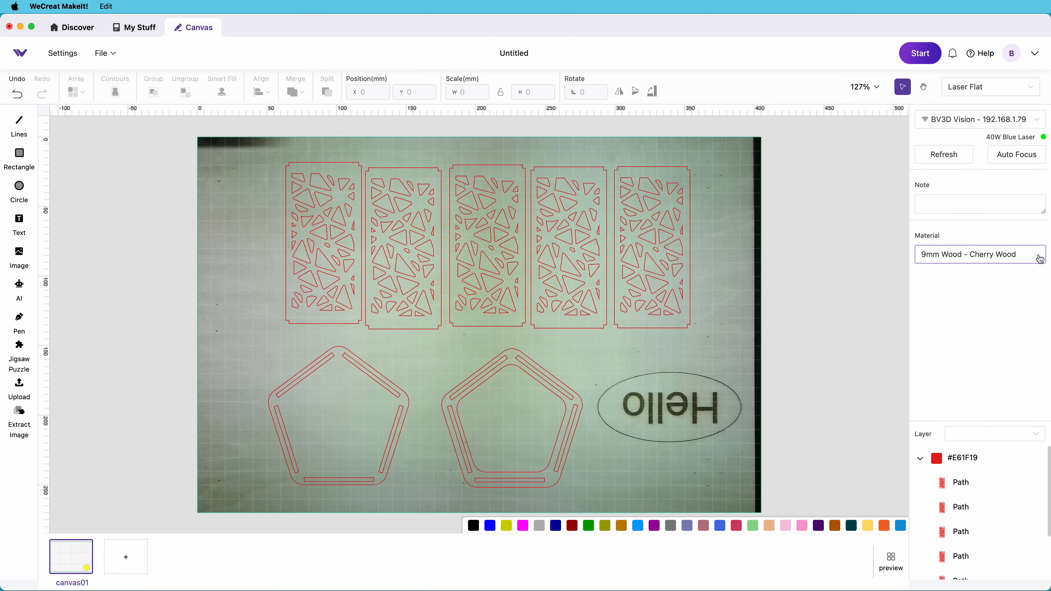
# Set the material to Wood - Basswood, 6mm, and confirm.
pyautogui.click(980, 254)
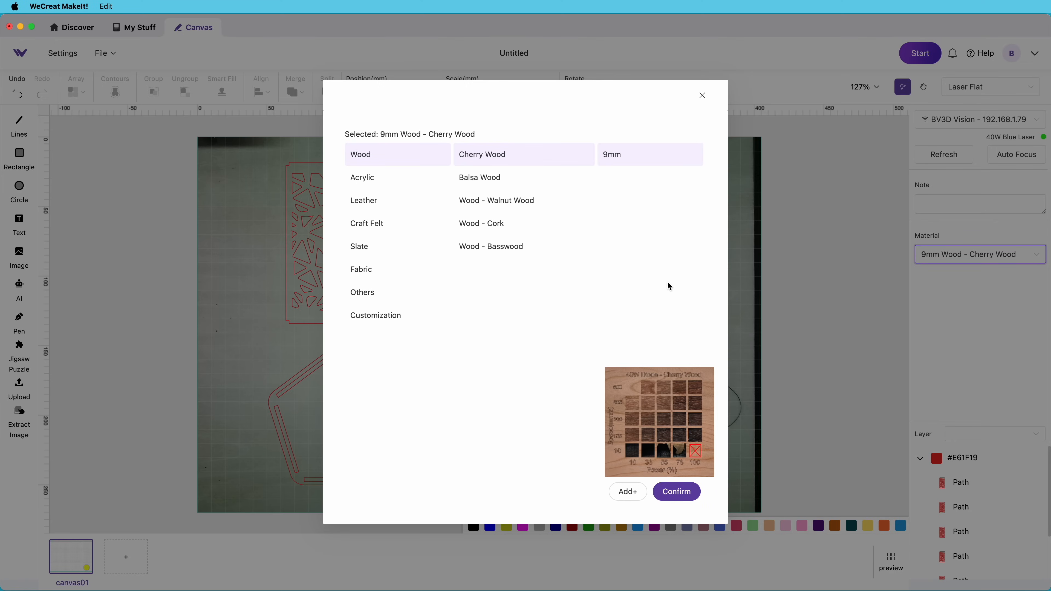
pyautogui.click(490, 246)
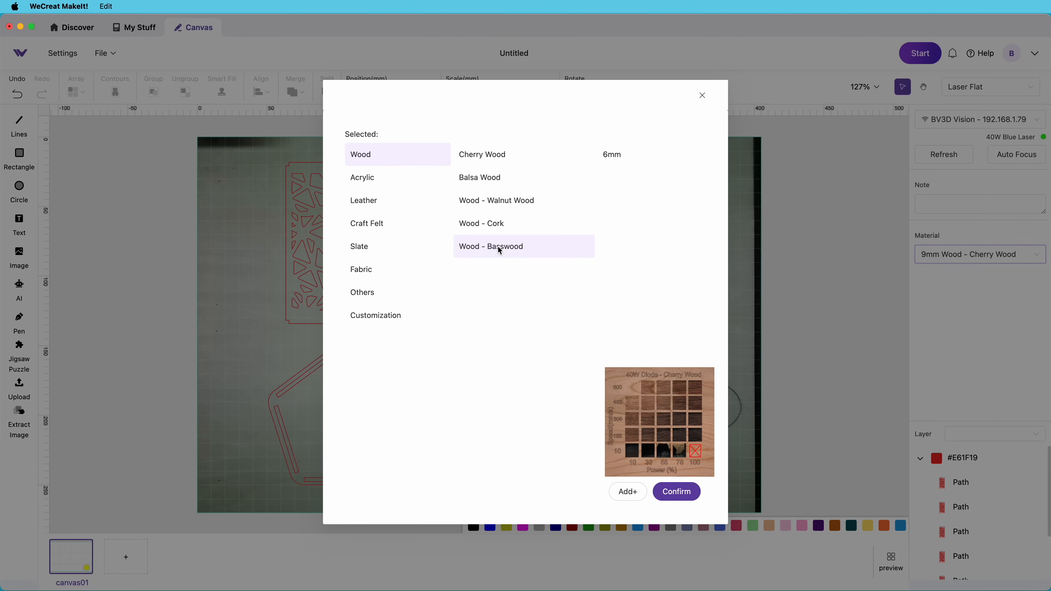
pyautogui.click(490, 246)
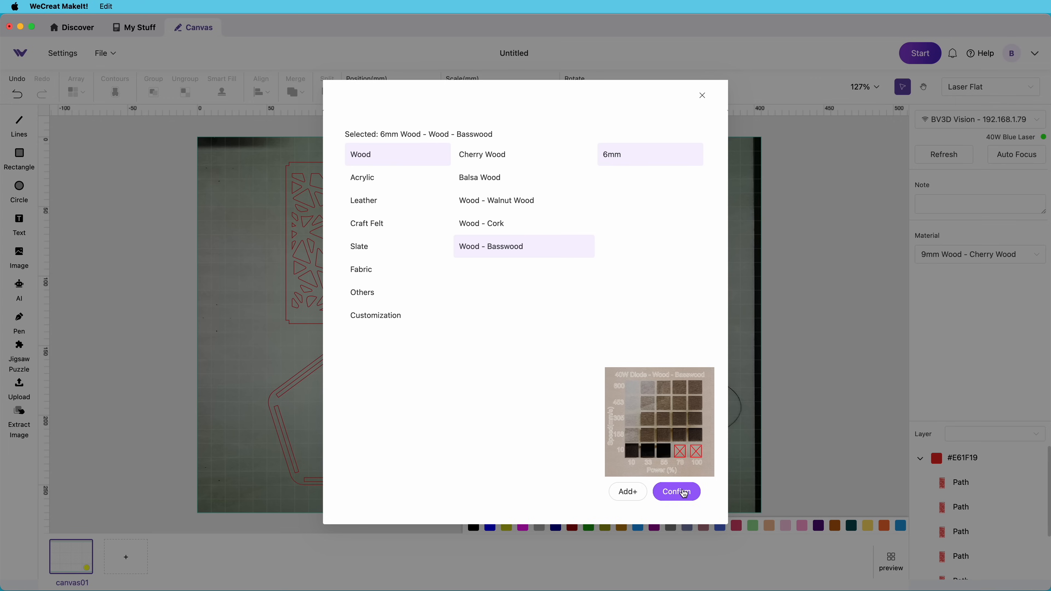
pyautogui.click(676, 491)
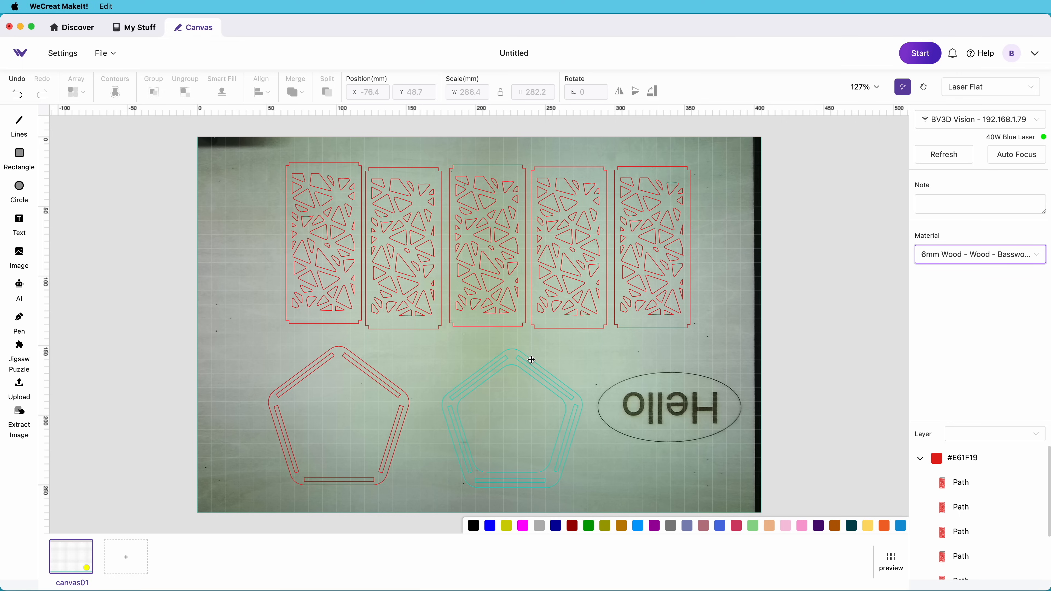
# Drag the pieces left of the Hello oval, start the cut job and send it to the laser.
pyautogui.click(323, 241)
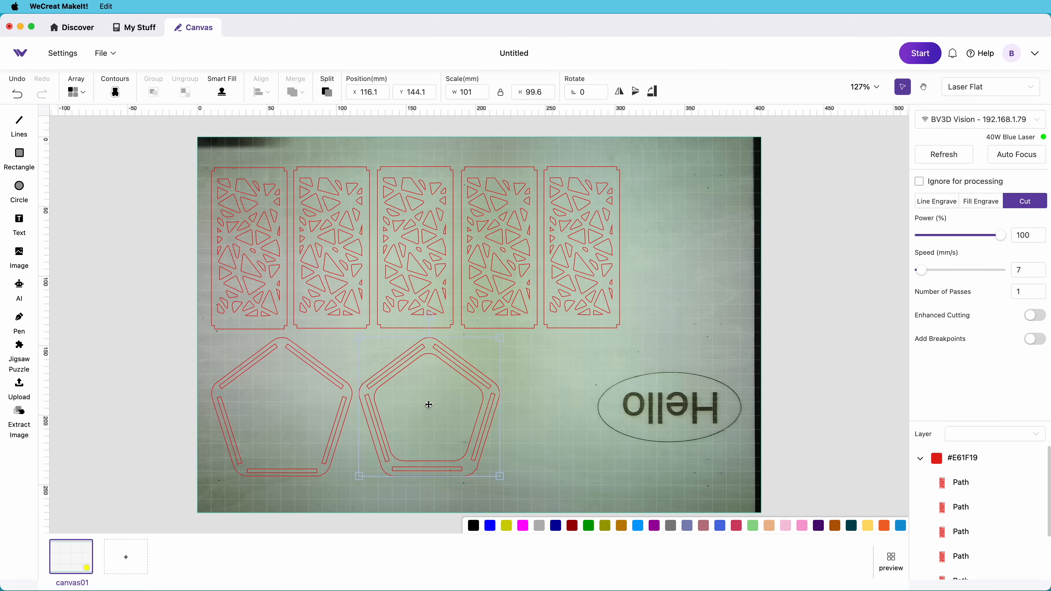
pyautogui.moveTo(557, 401)
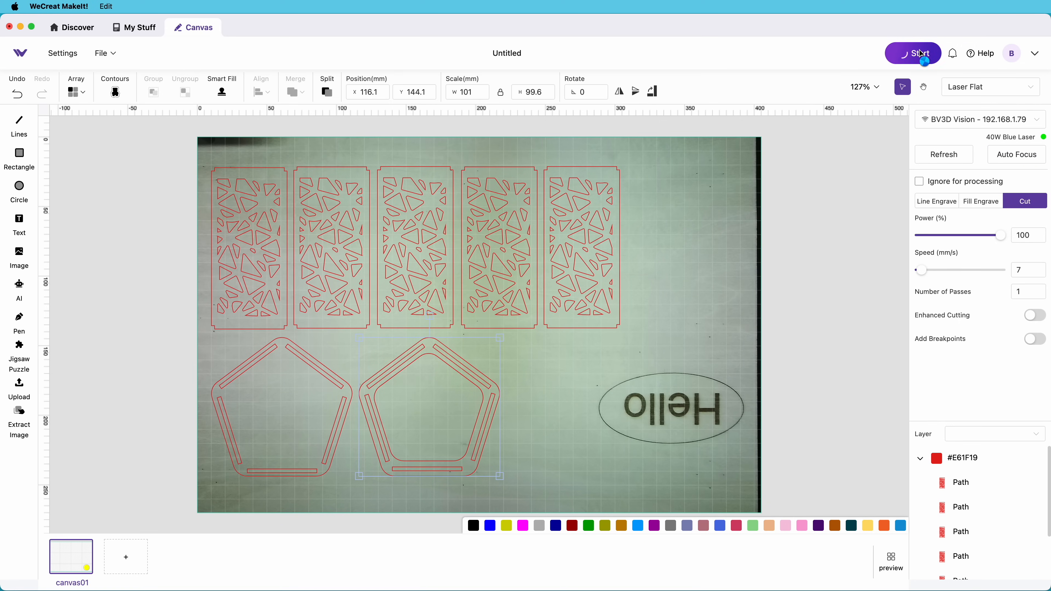
pyautogui.click(913, 53)
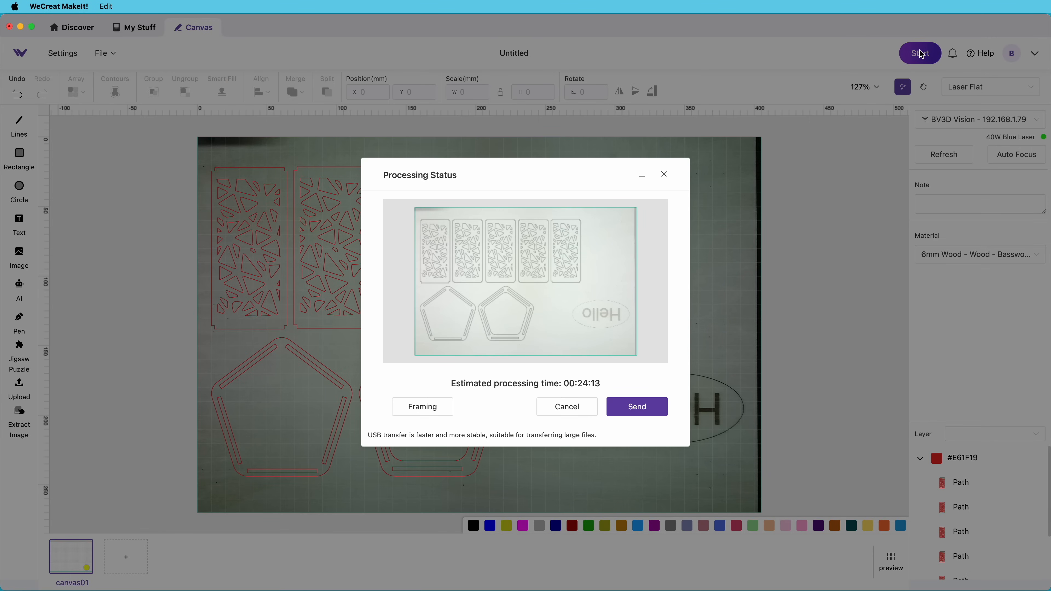
pyautogui.moveTo(653, 356)
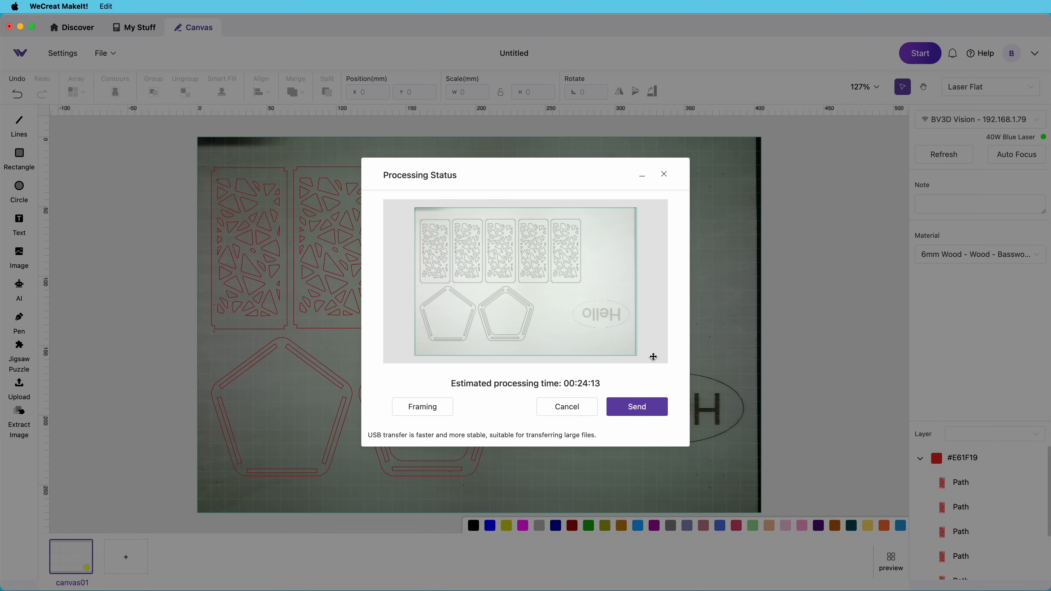
pyautogui.moveTo(636, 406)
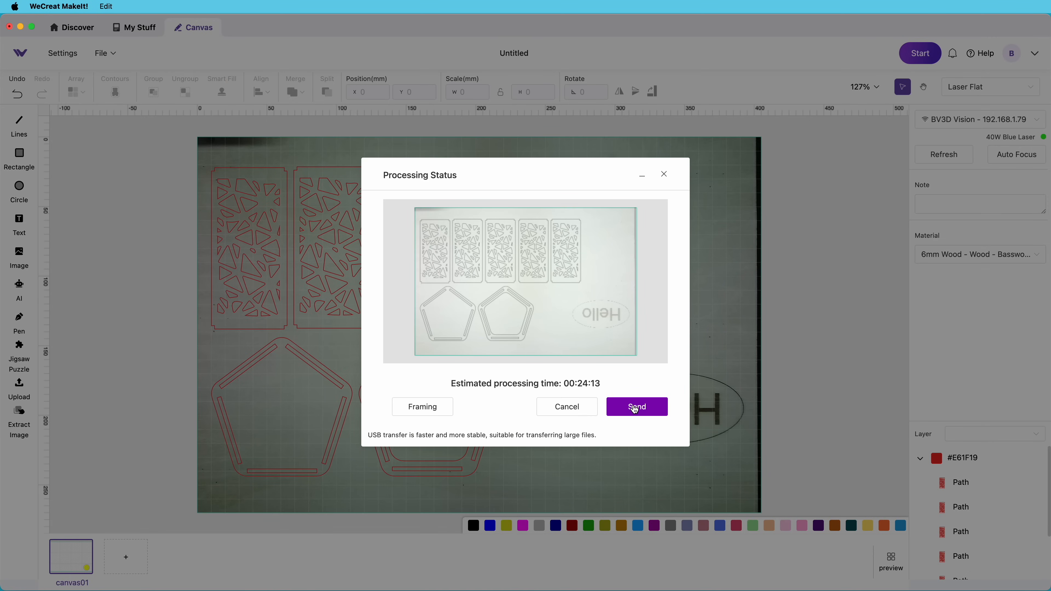
pyautogui.click(636, 406)
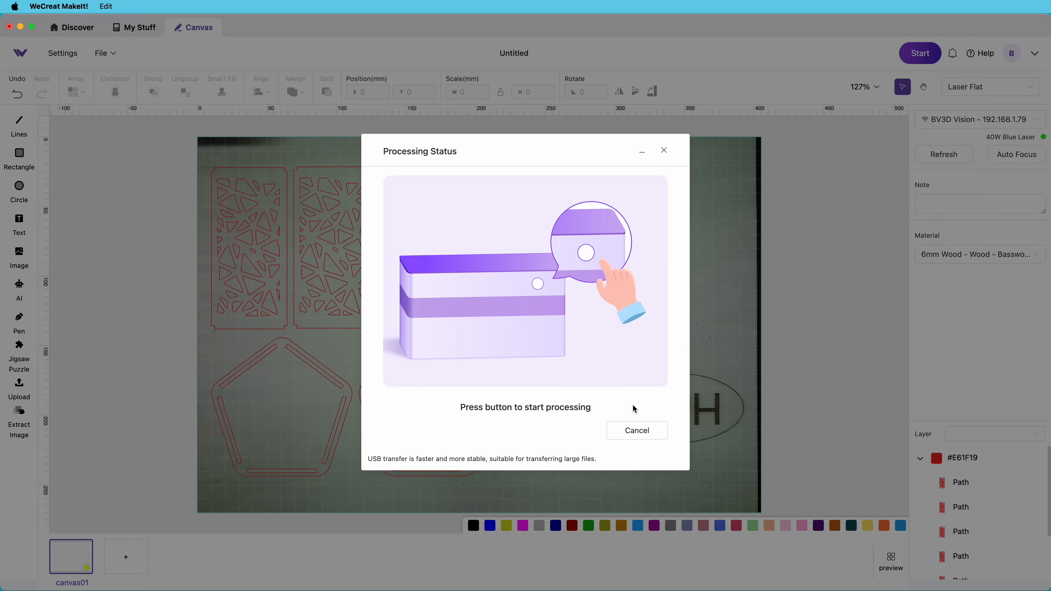
pyautogui.click(71, 27)
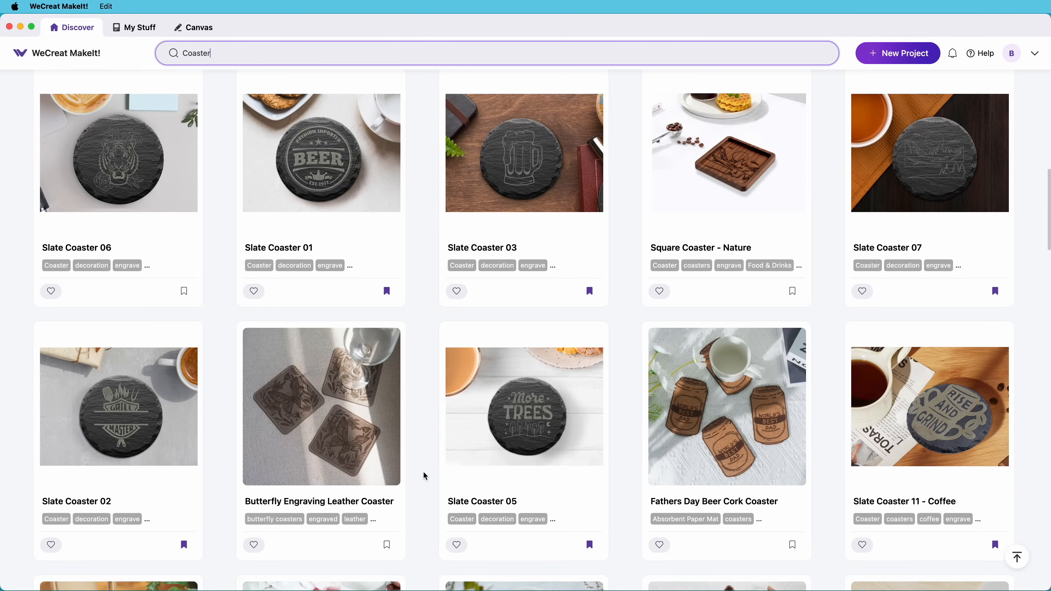
# Choose the Slate Coaster 02 grill-master design from the results and send it to the canvas.
pyautogui.scroll(-3)
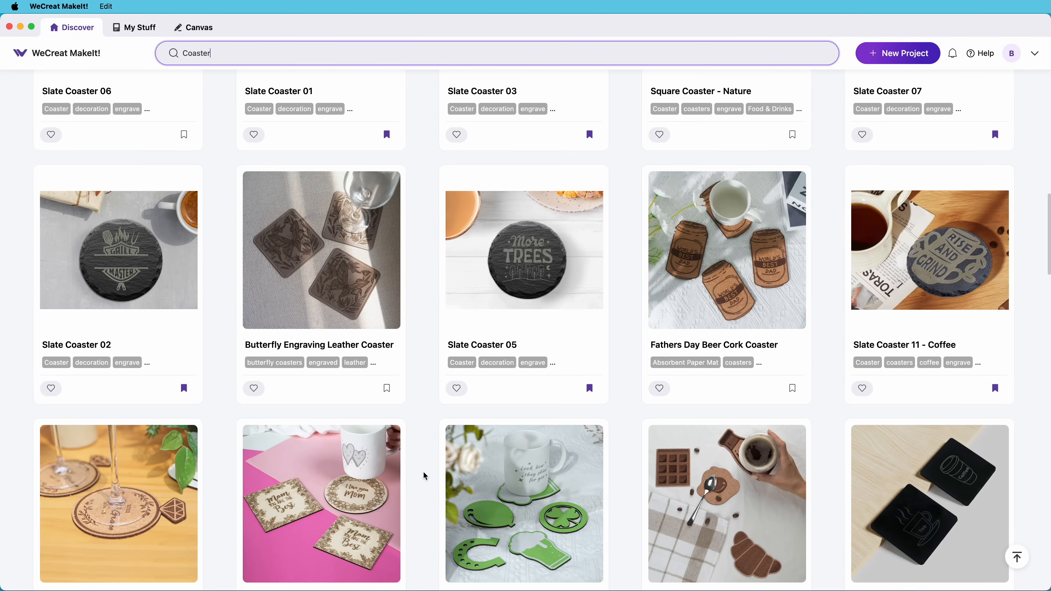
pyautogui.scroll(-3)
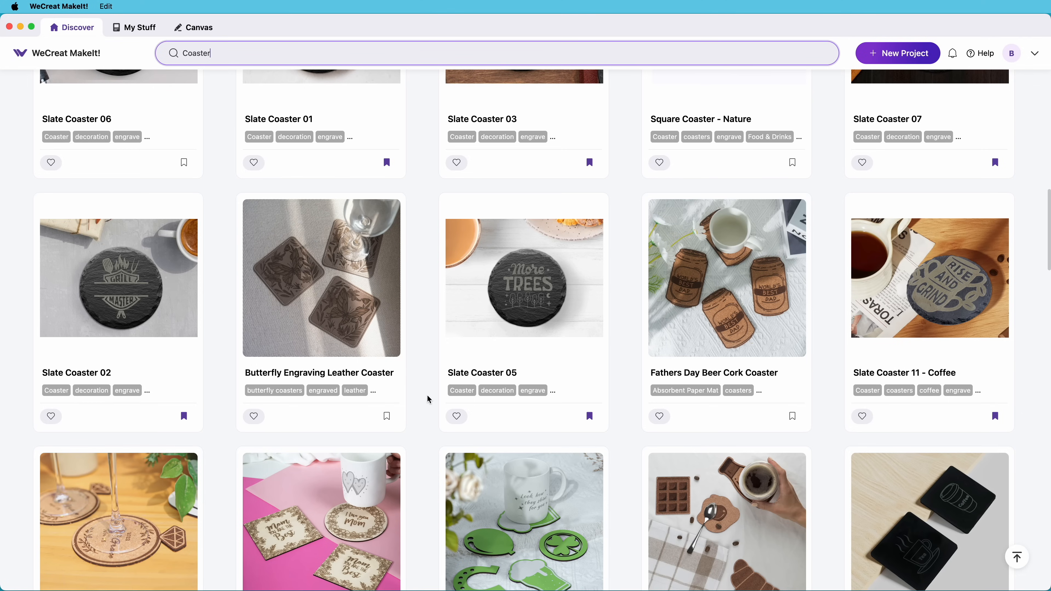
pyautogui.moveTo(118, 312)
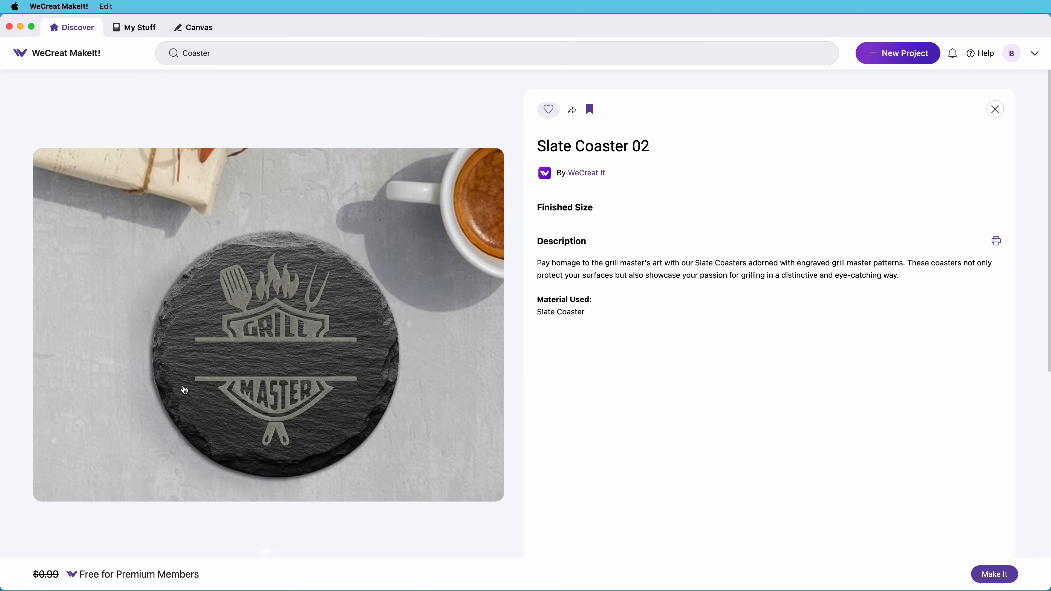
pyautogui.moveTo(812, 465)
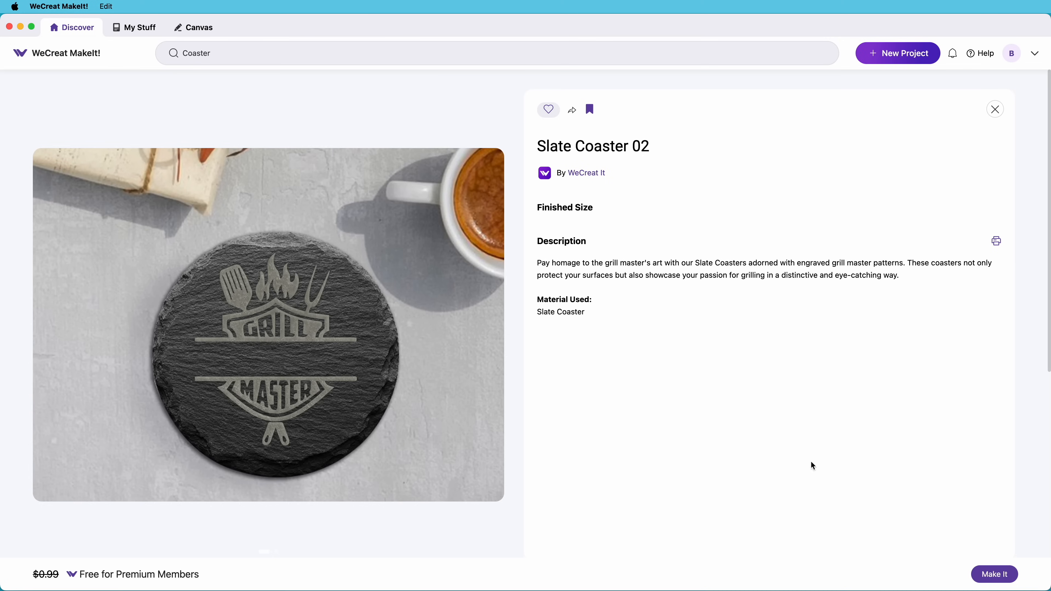
pyautogui.moveTo(995, 574)
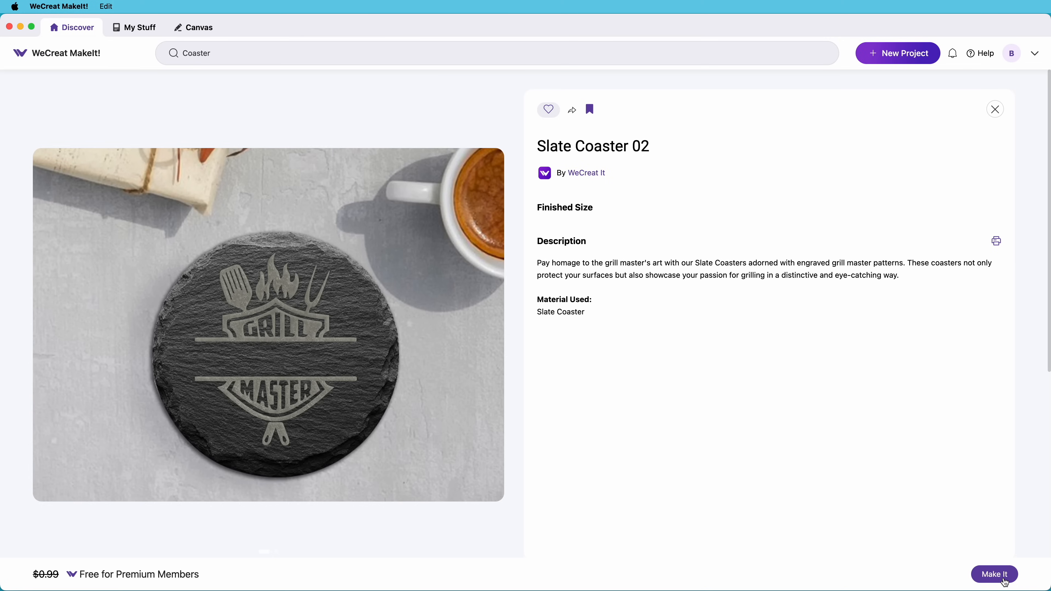
pyautogui.click(994, 574)
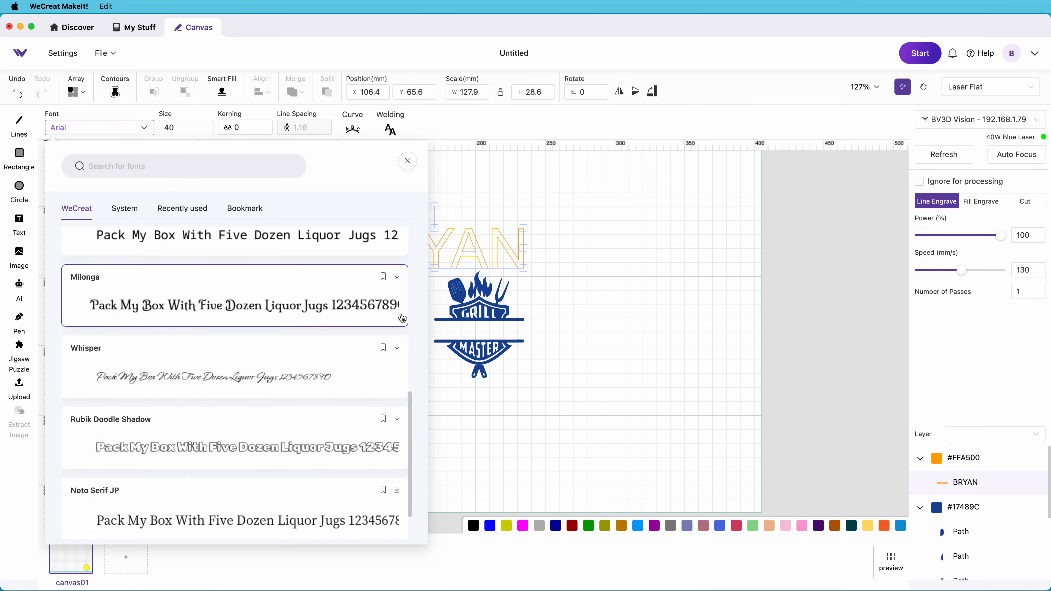
# Give the BRYAN text the PollerOne-Regular font and fit it between GRILL and MASTER.
pyautogui.scroll(-3)
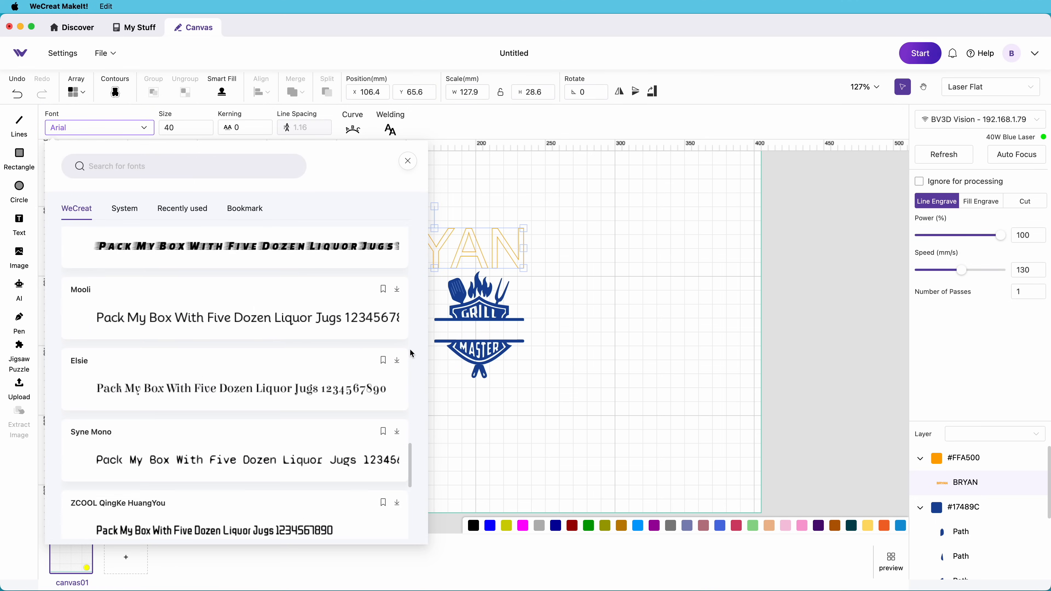
pyautogui.scroll(-3)
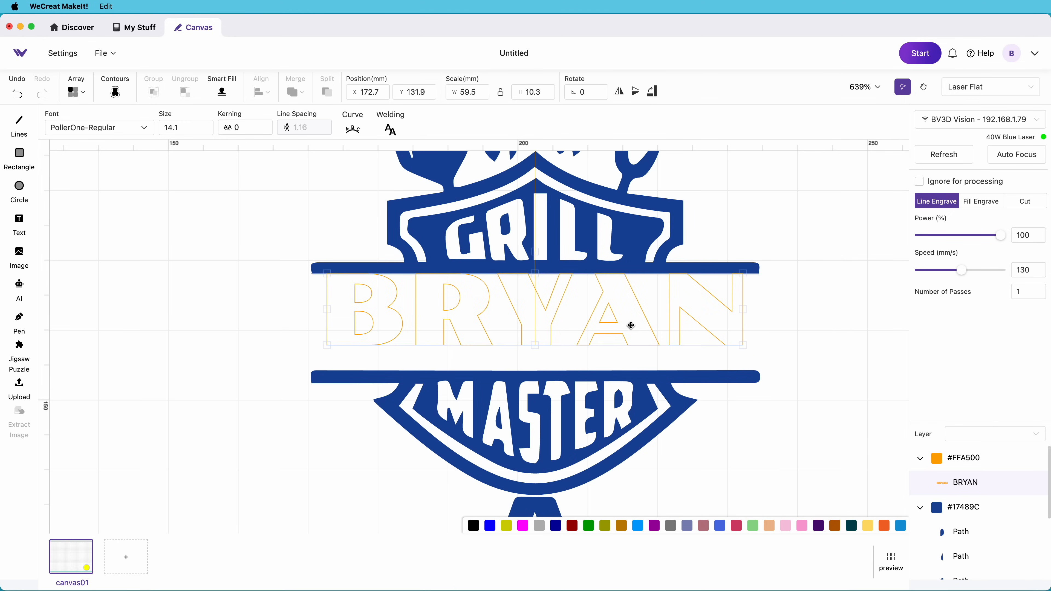
pyautogui.scroll(-3)
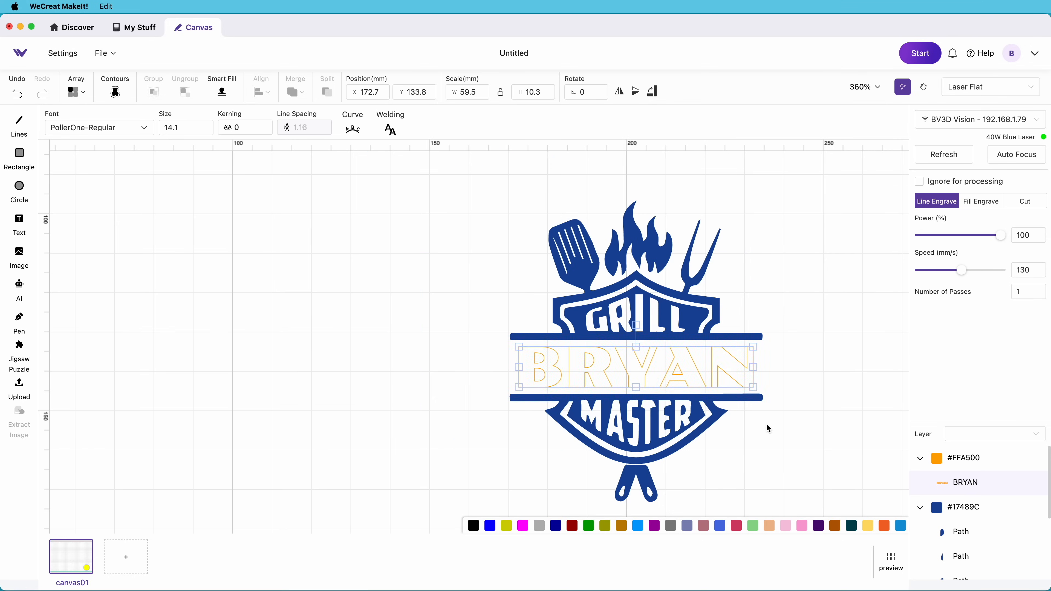
pyautogui.moveTo(980, 201)
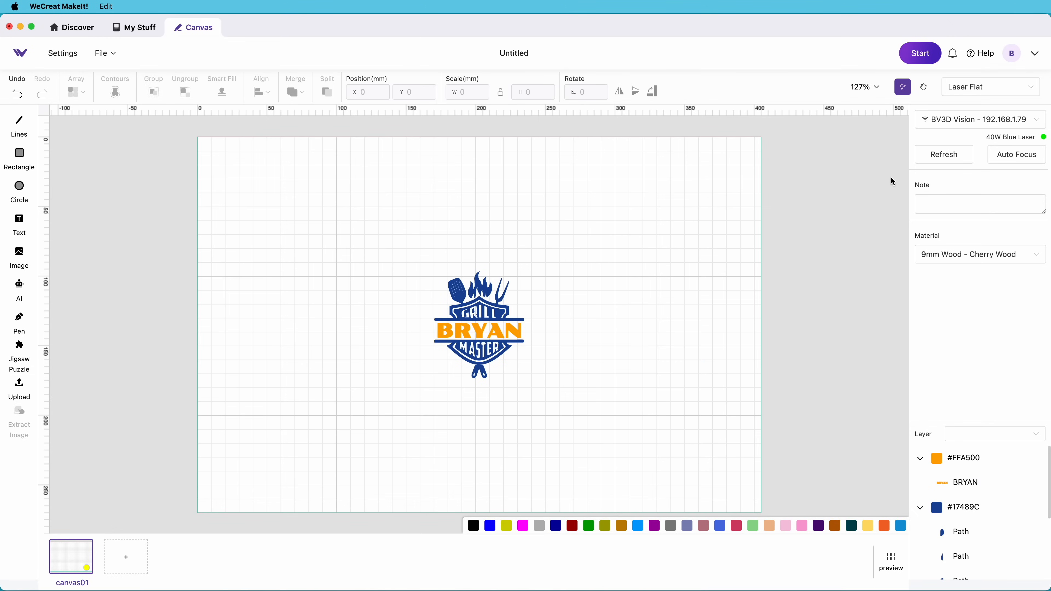
# Capture the coaster bed, put the design on one grey Fill Engrave layer and run it on 3mm Slate.
pyautogui.click(943, 154)
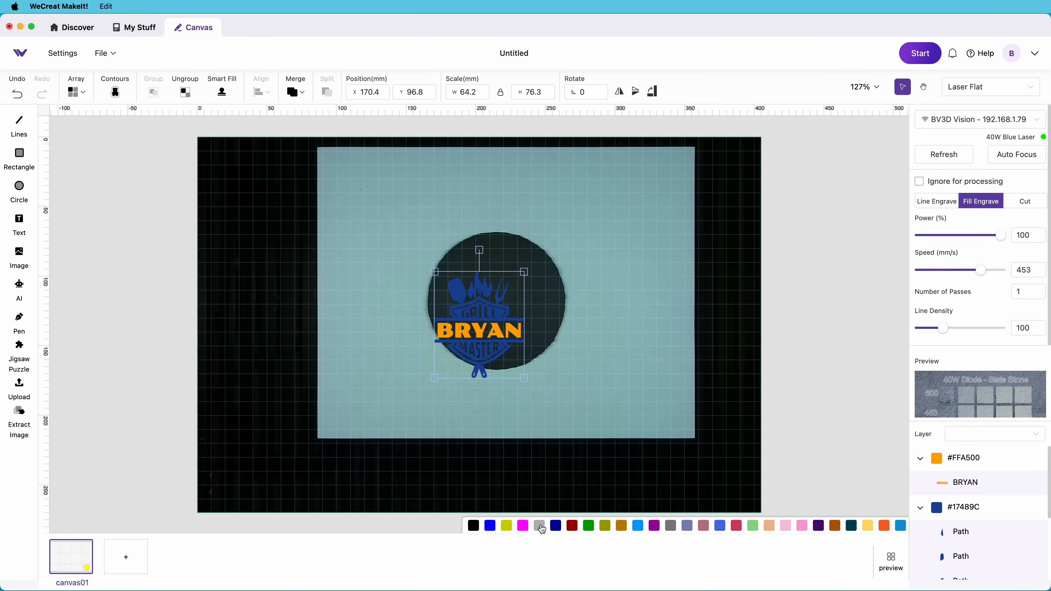
pyautogui.click(538, 525)
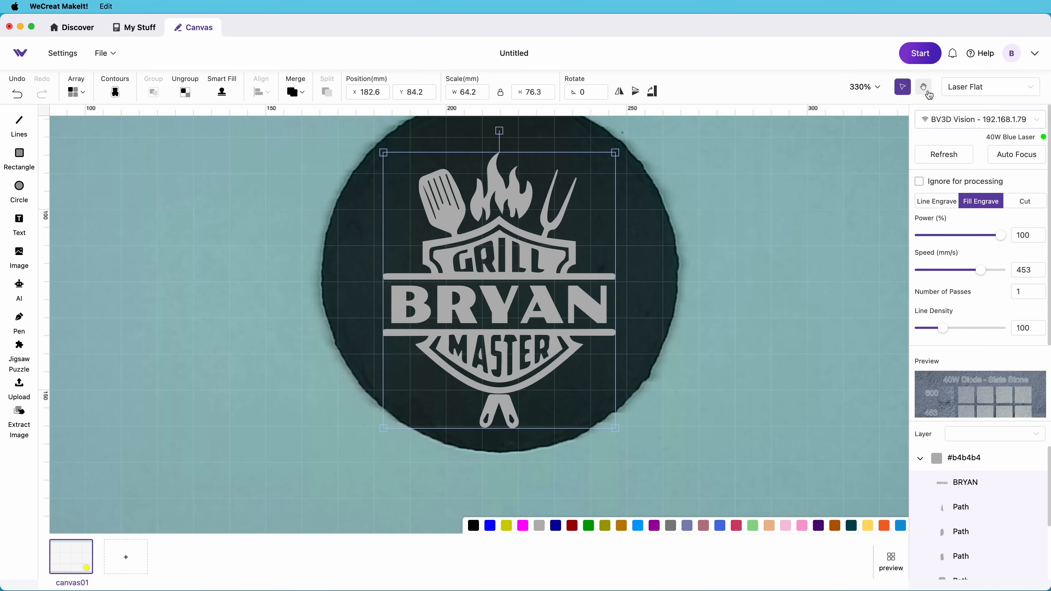
pyautogui.click(924, 87)
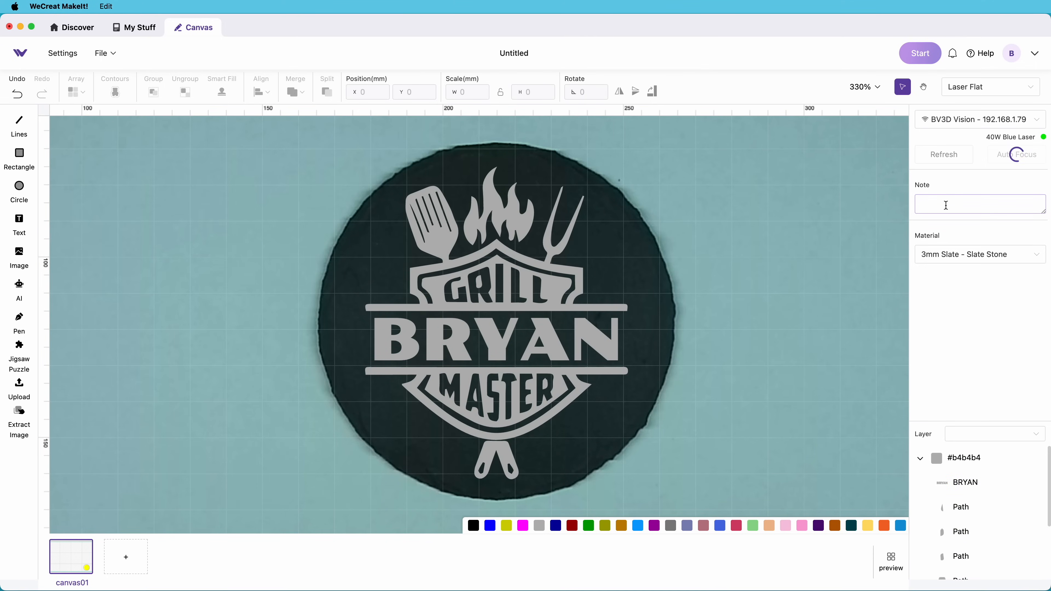
pyautogui.click(920, 53)
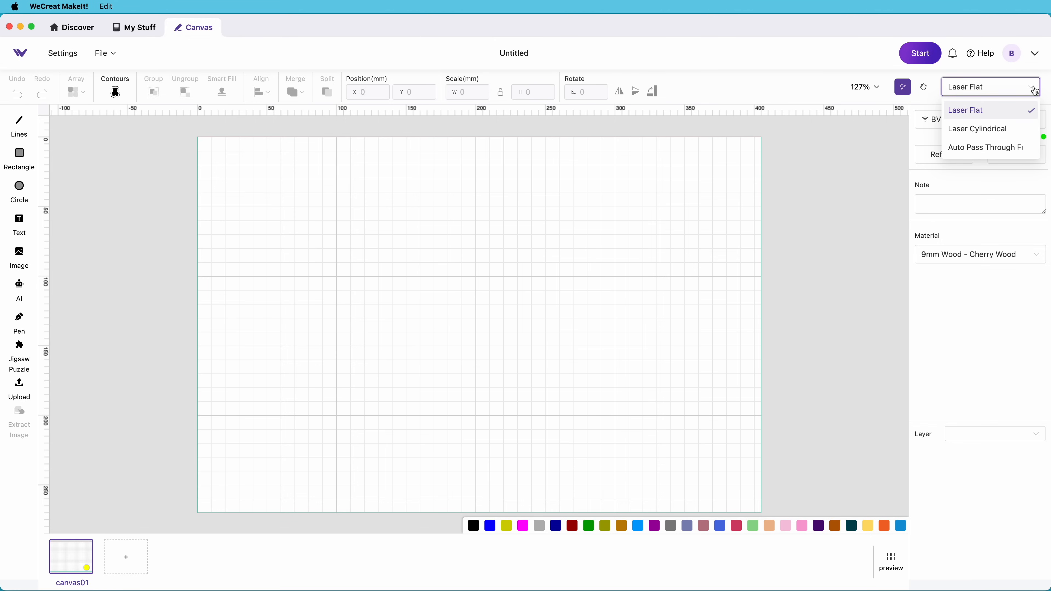
# Switch to Laser Cylindrical mode with a 275 mm tumbler perimeter (87.54 mm diameter).
pyautogui.click(977, 129)
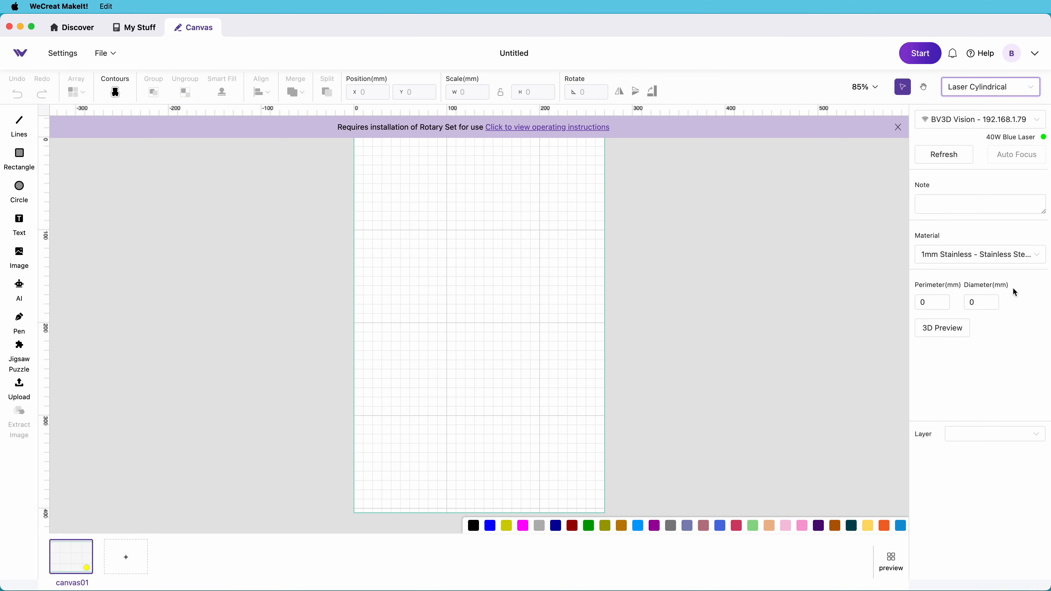
pyautogui.click(932, 301)
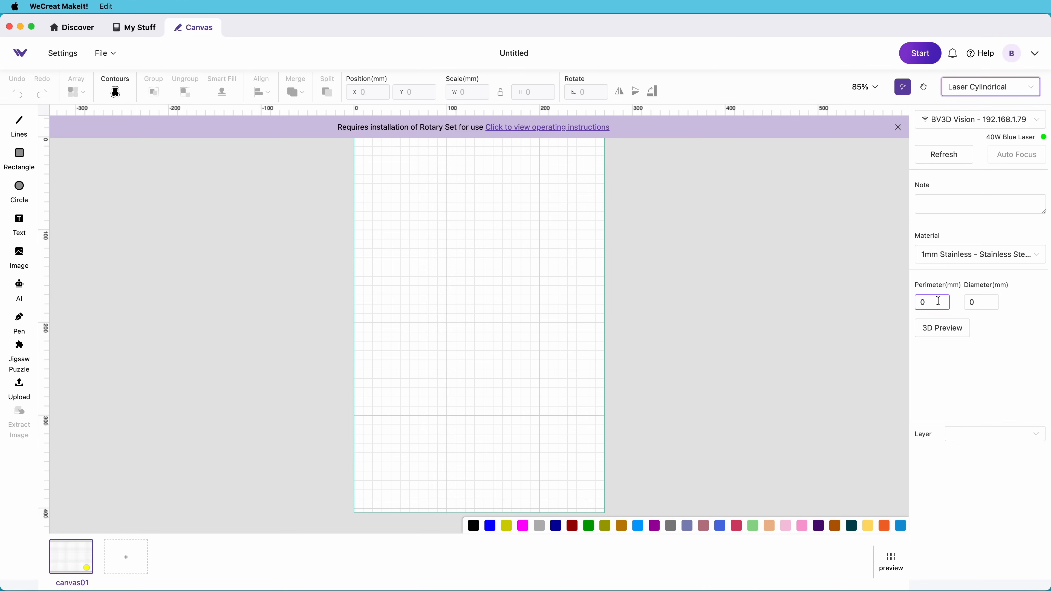
pyautogui.write('275')
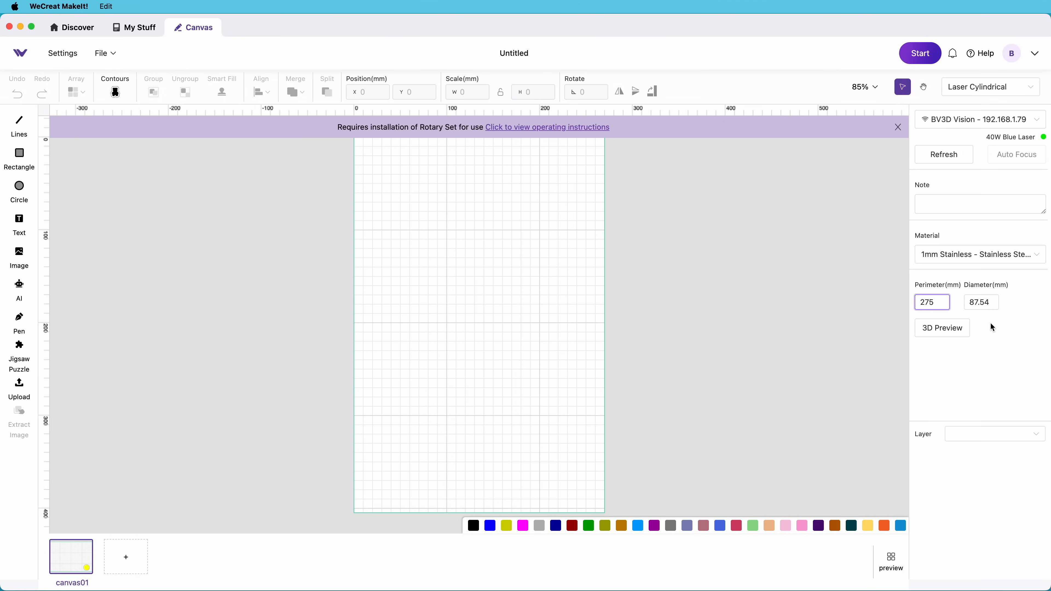
pyautogui.click(942, 327)
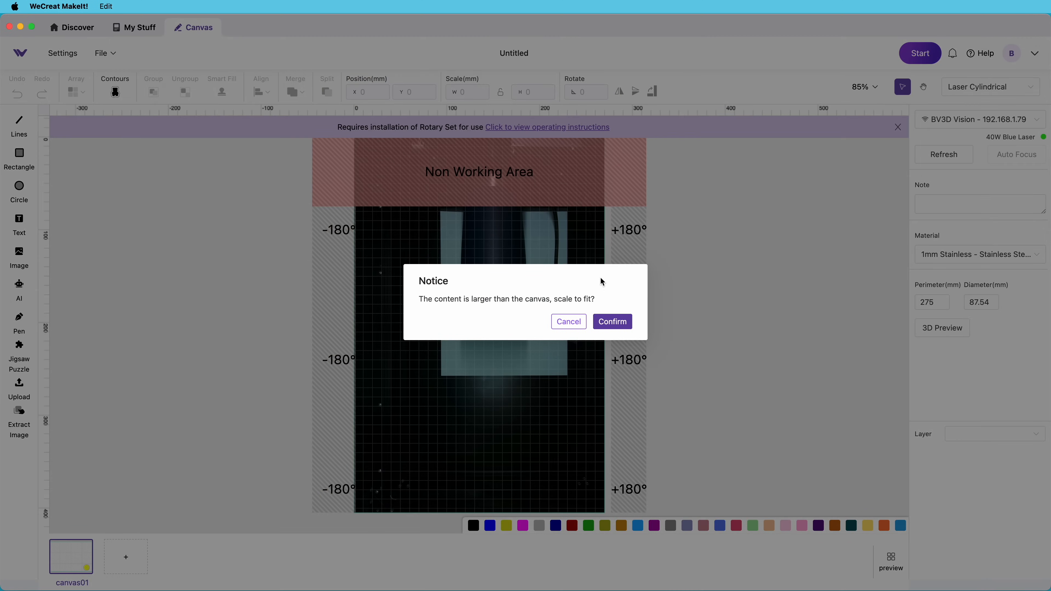
# Scale the BV3D logo to fit the tumbler and set its Image Algorithm to threshold.
pyautogui.click(611, 322)
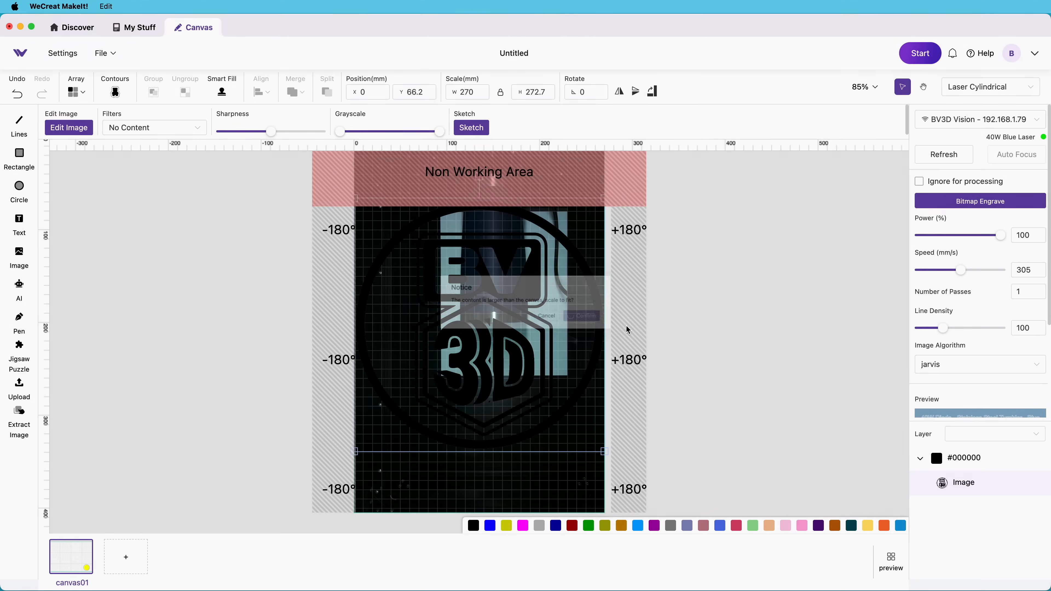
pyautogui.click(583, 316)
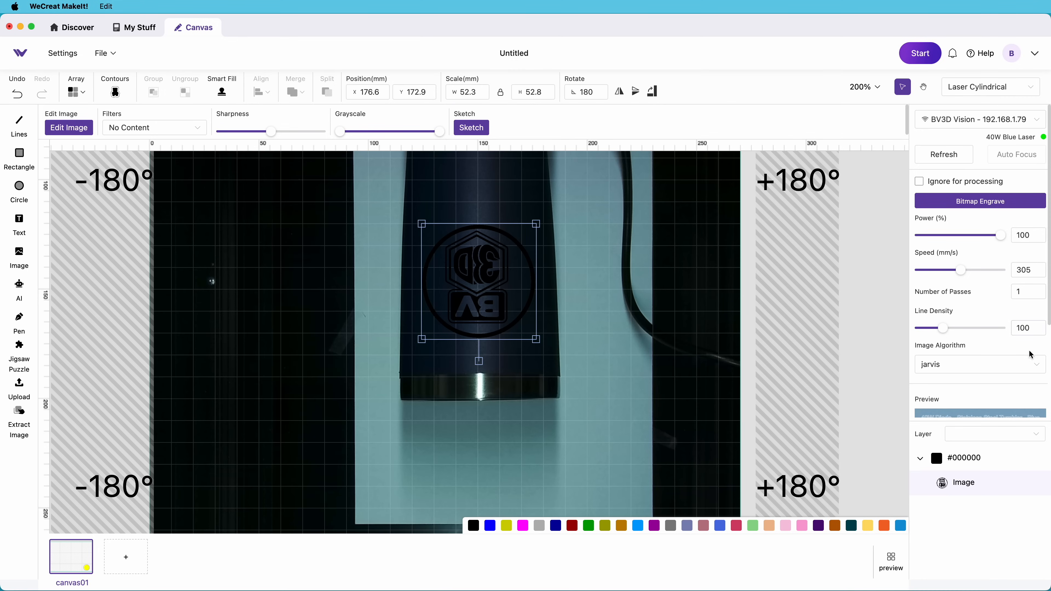
pyautogui.click(979, 364)
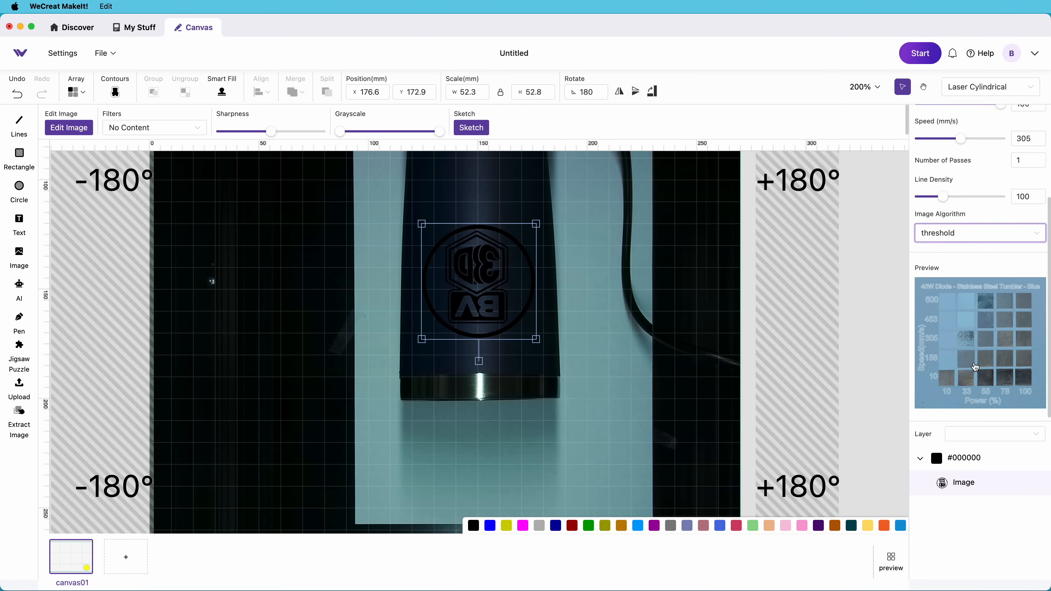
pyautogui.click(979, 341)
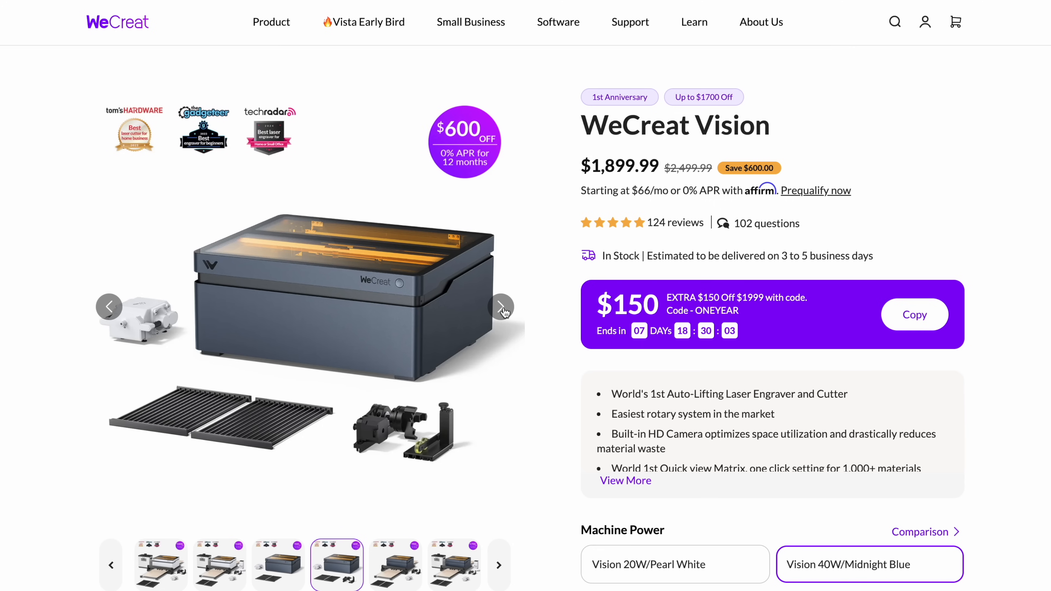
# Advance the WeCreat Vision gallery to the next product photo.
pyautogui.click(500, 307)
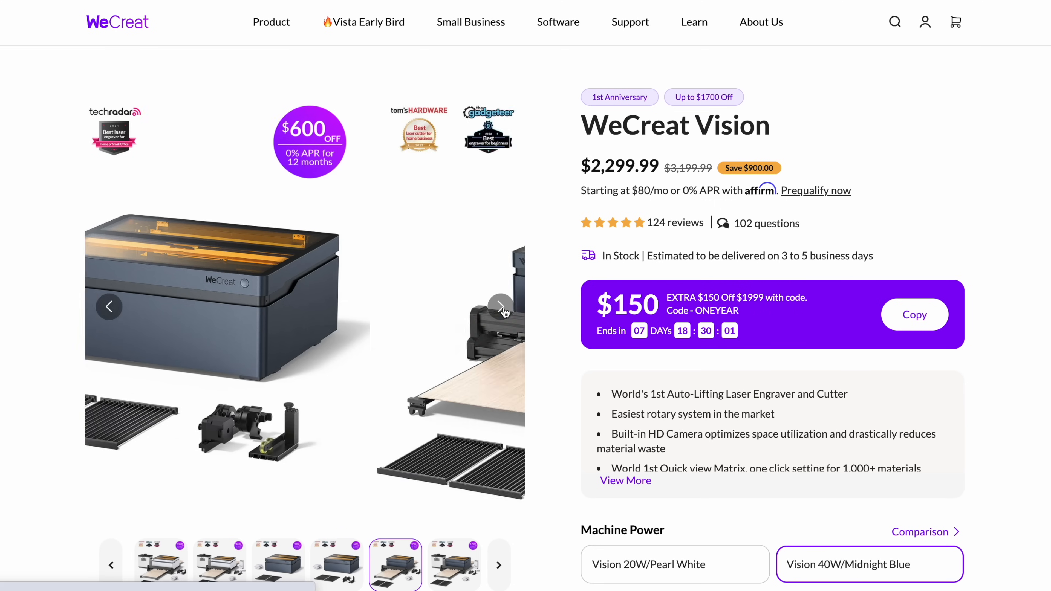